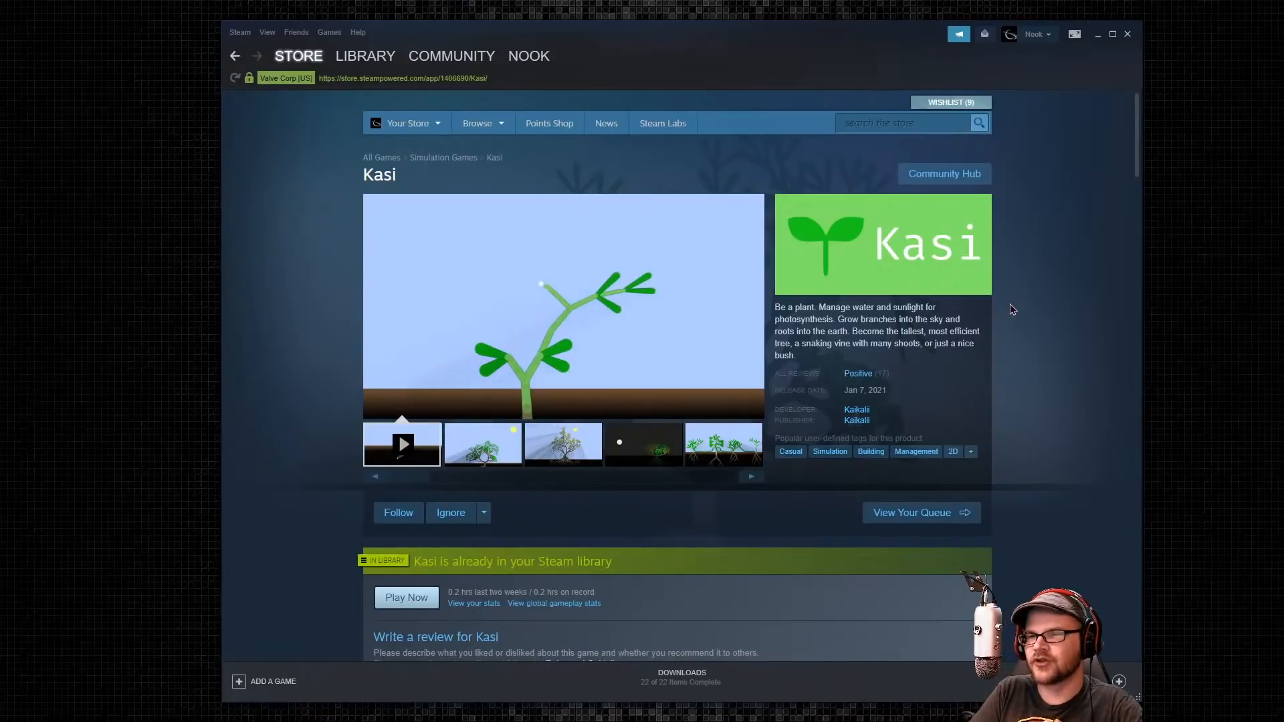
pyautogui.moveTo(902, 371)
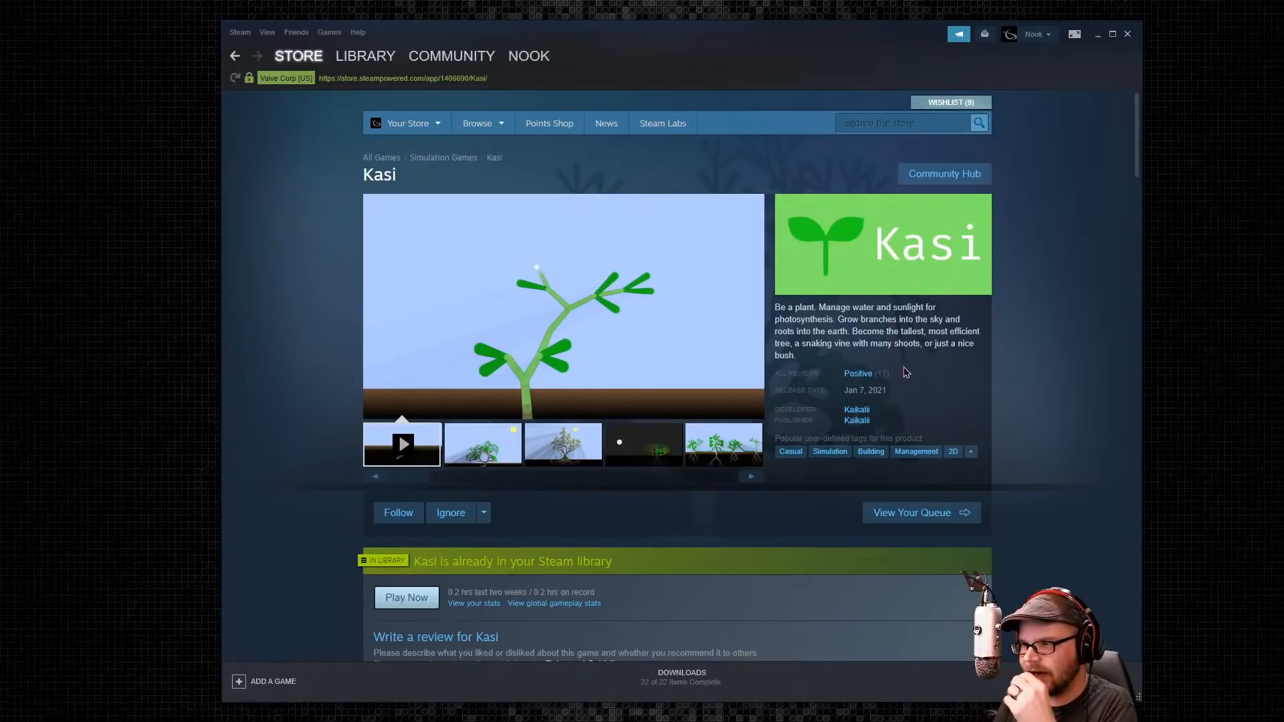
# View the Kasi trailer, the rooted-tree screenshot and the night screenshot with the moon
pyautogui.click(401, 443)
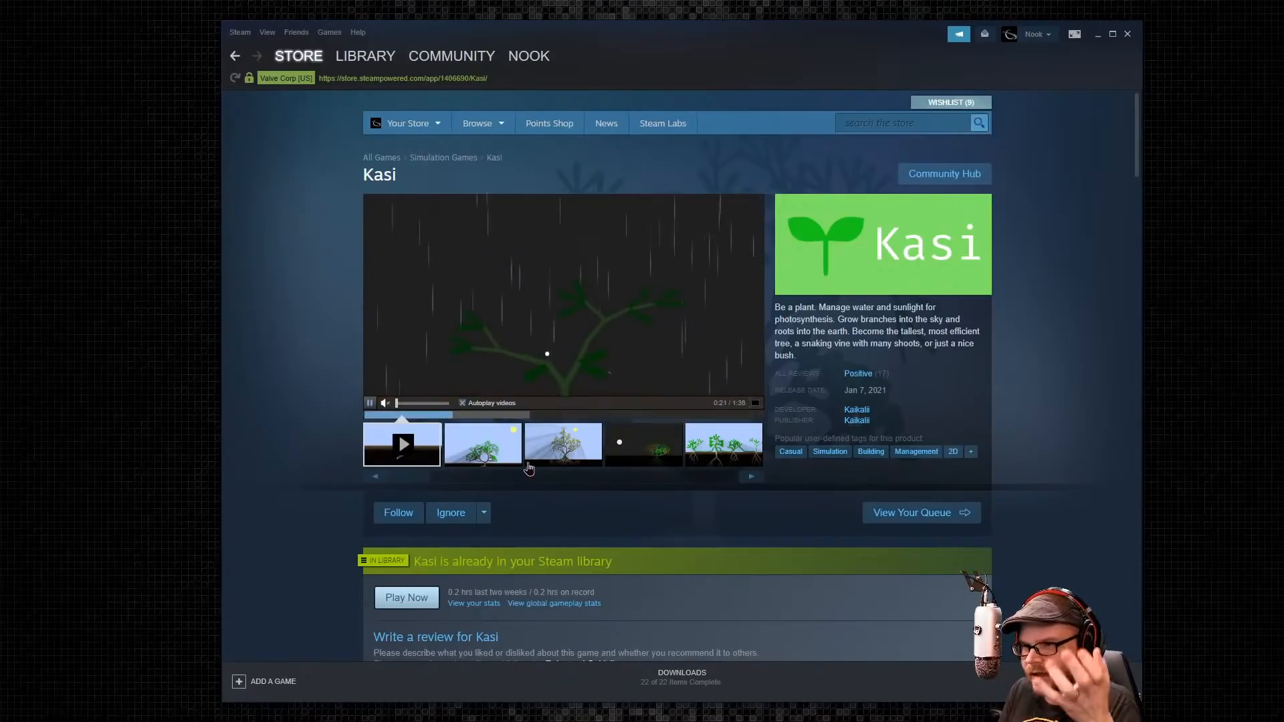
pyautogui.click(563, 442)
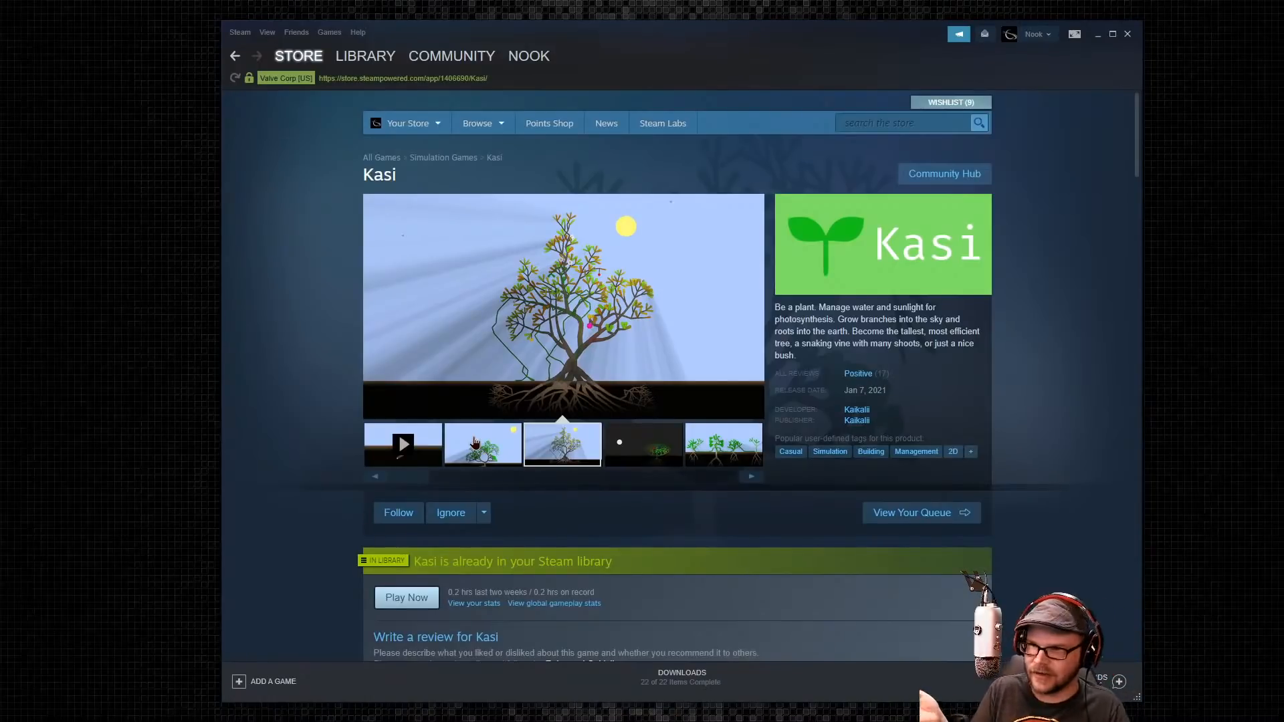
pyautogui.moveTo(218, 355)
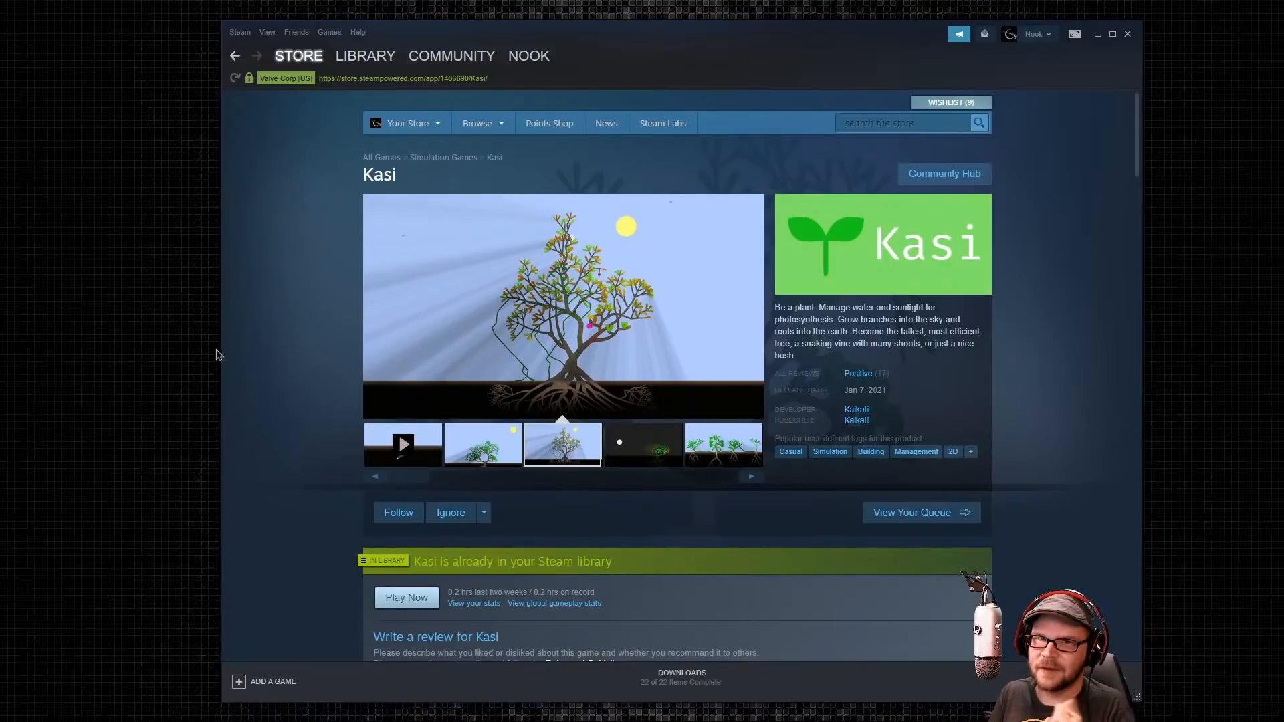
pyautogui.scroll(-3)
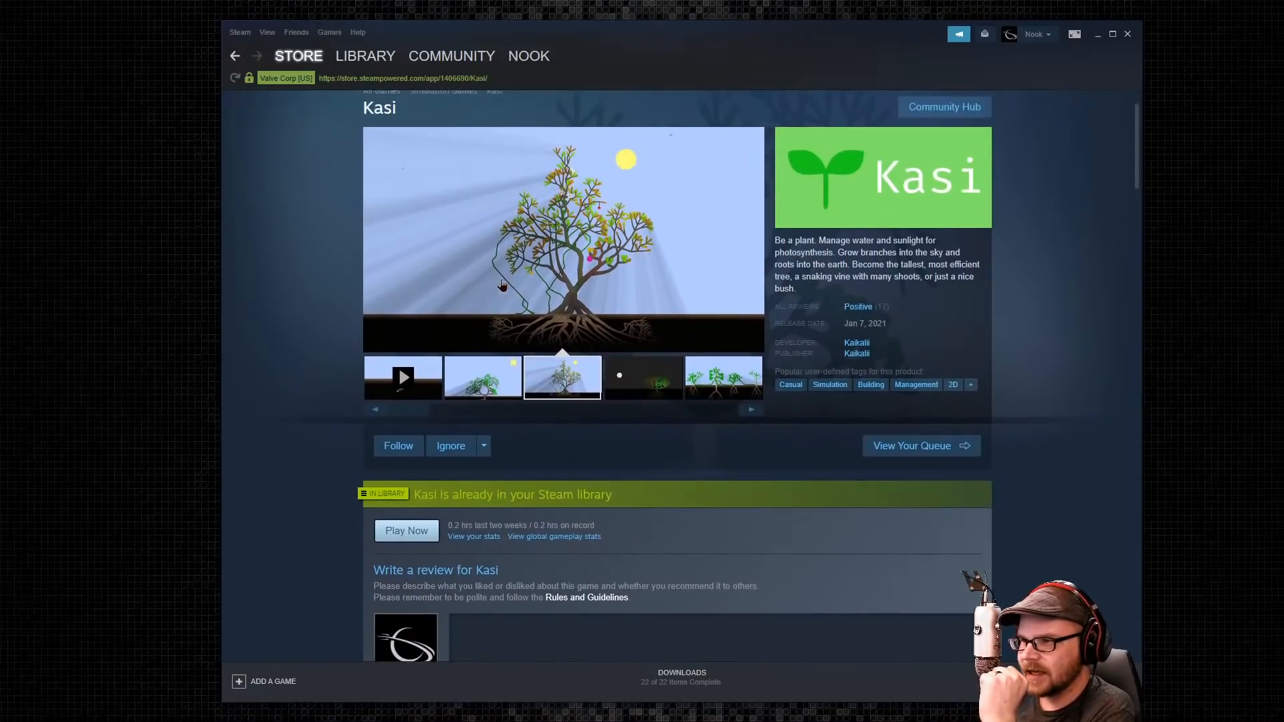
pyautogui.scroll(3)
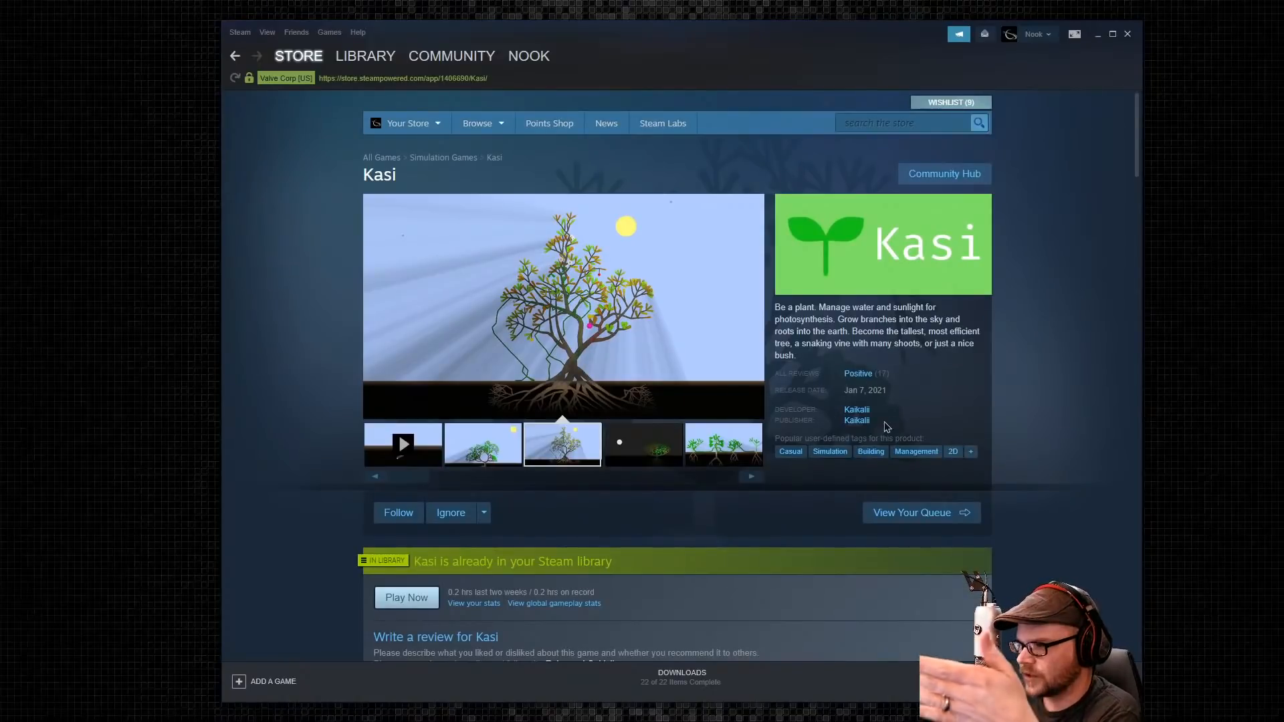
pyautogui.moveTo(880, 424)
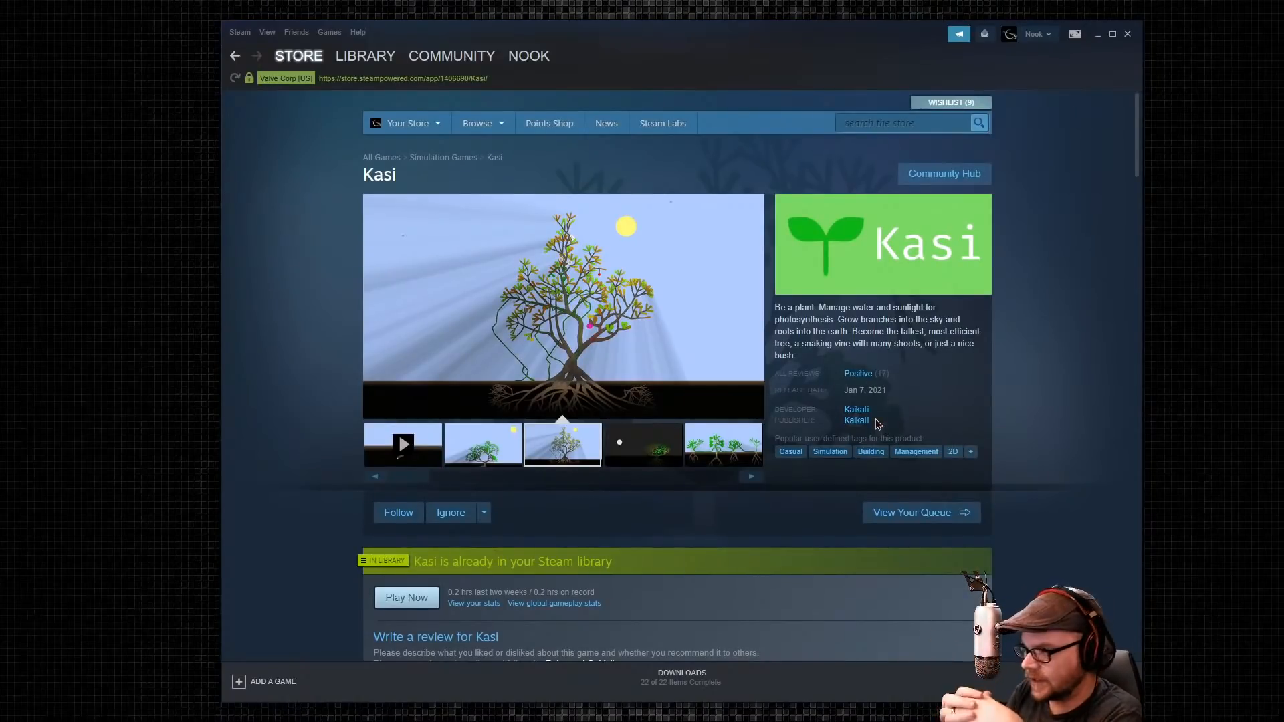
pyautogui.click(642, 444)
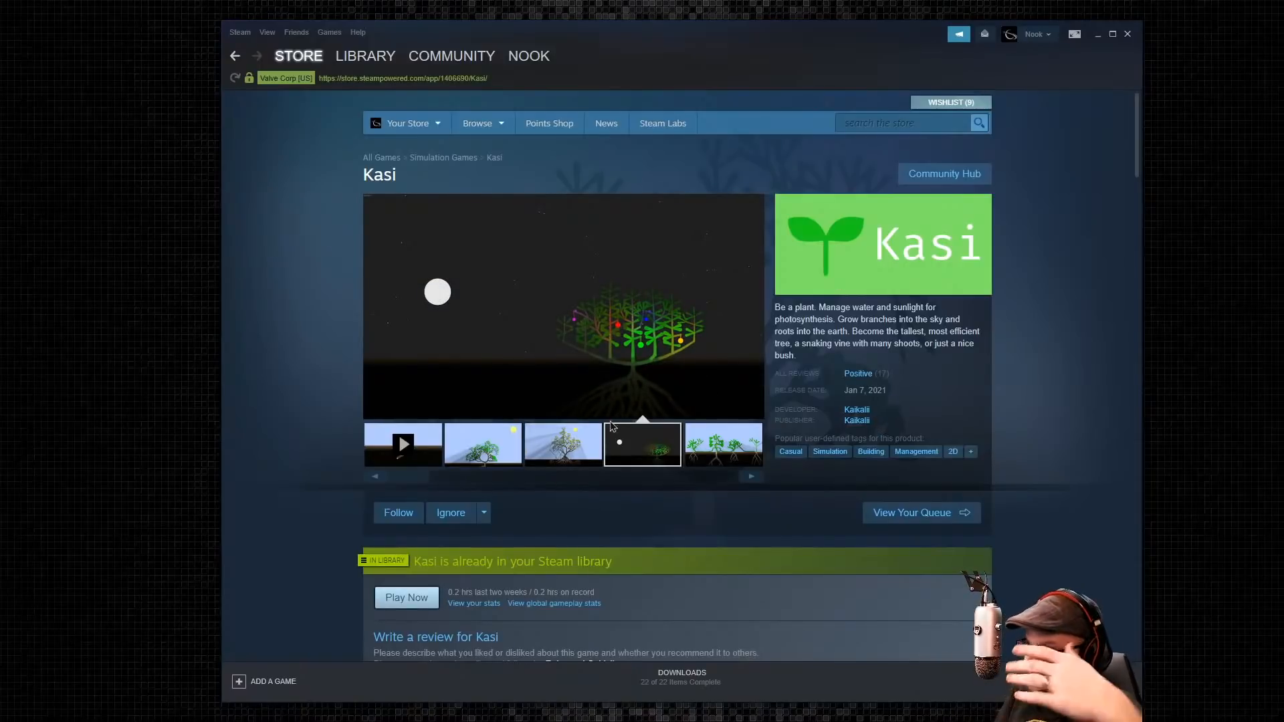
pyautogui.moveTo(746, 385)
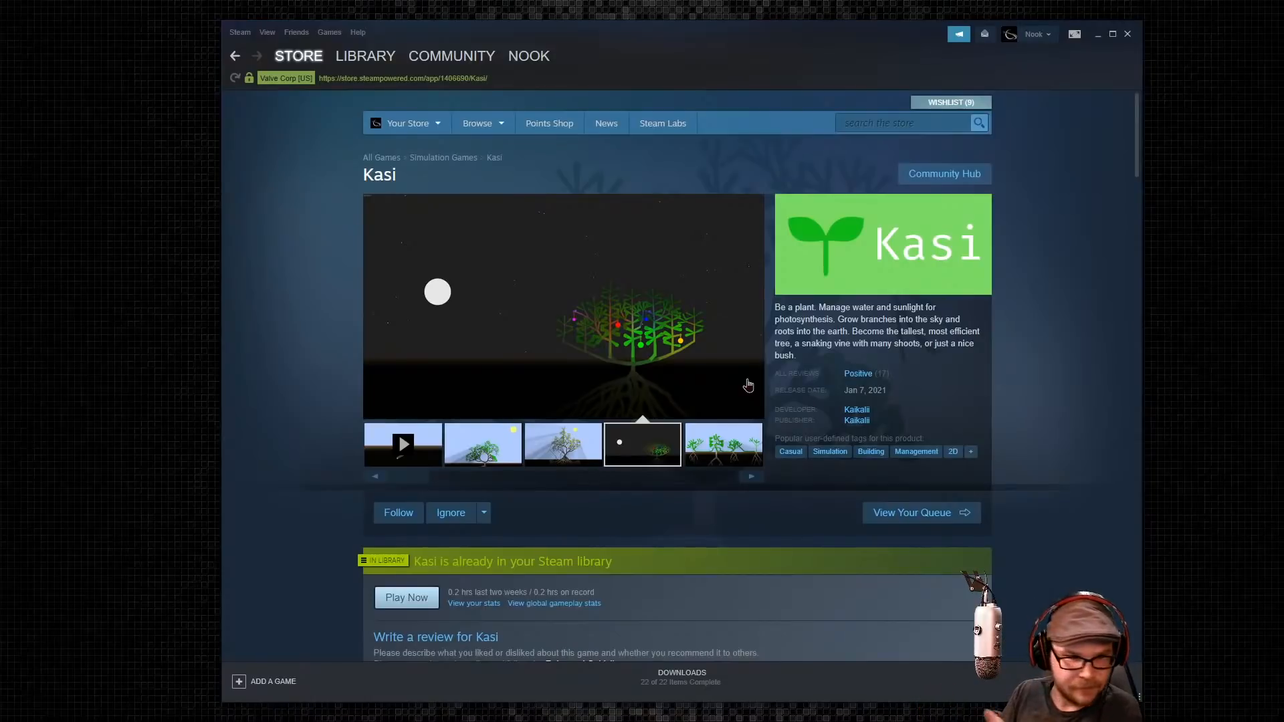
pyautogui.moveTo(653, 401)
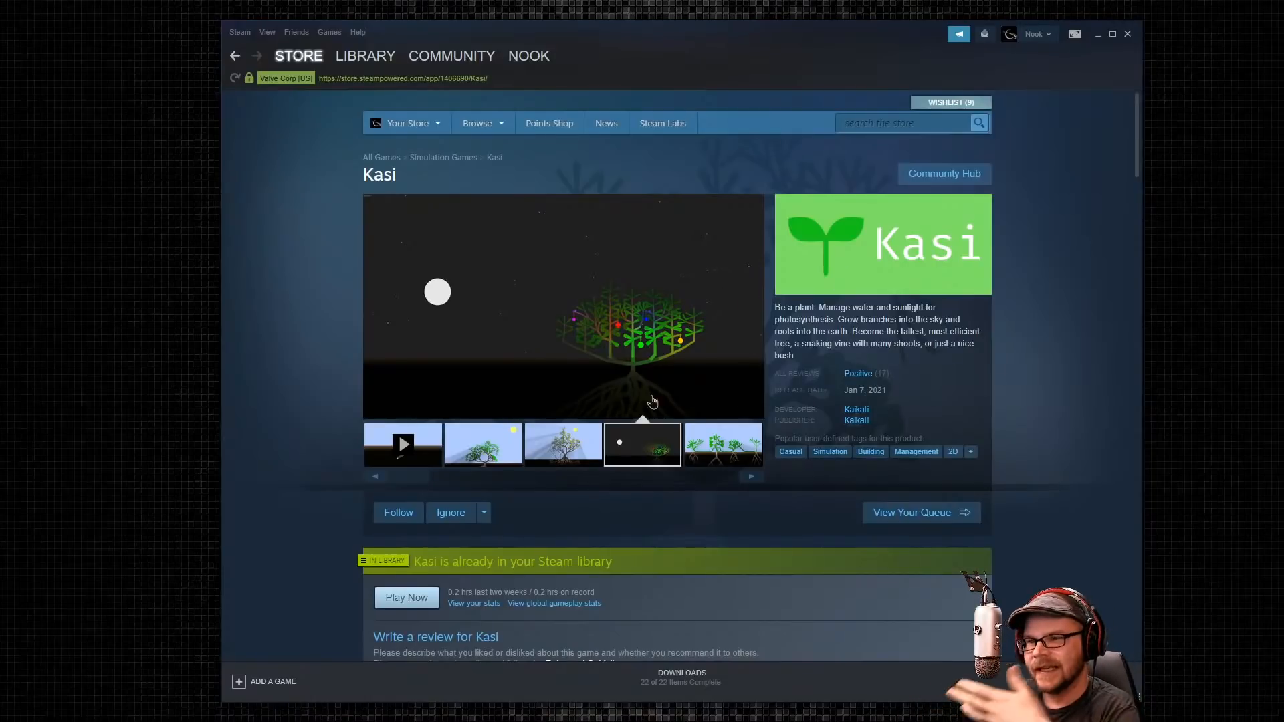
# Launch Kasi from Steam and grow the seedling into a stem with leafy branch tips
pyautogui.click(407, 596)
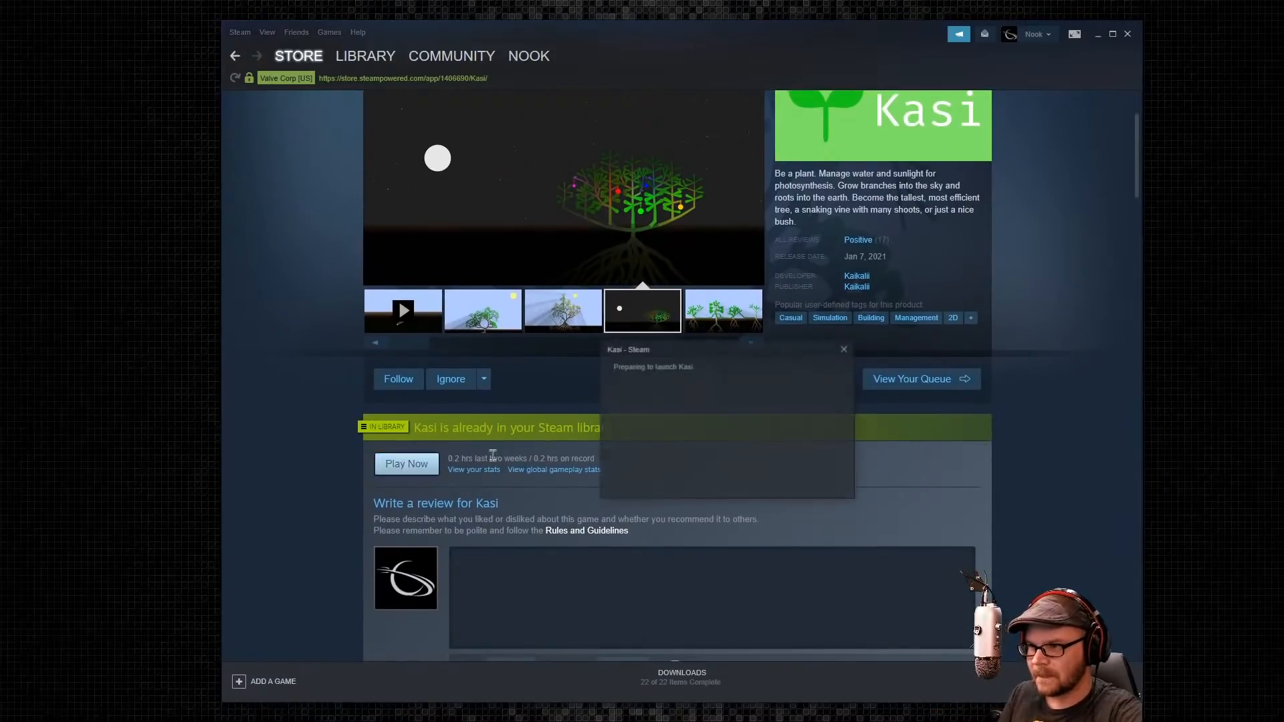
pyautogui.click(407, 464)
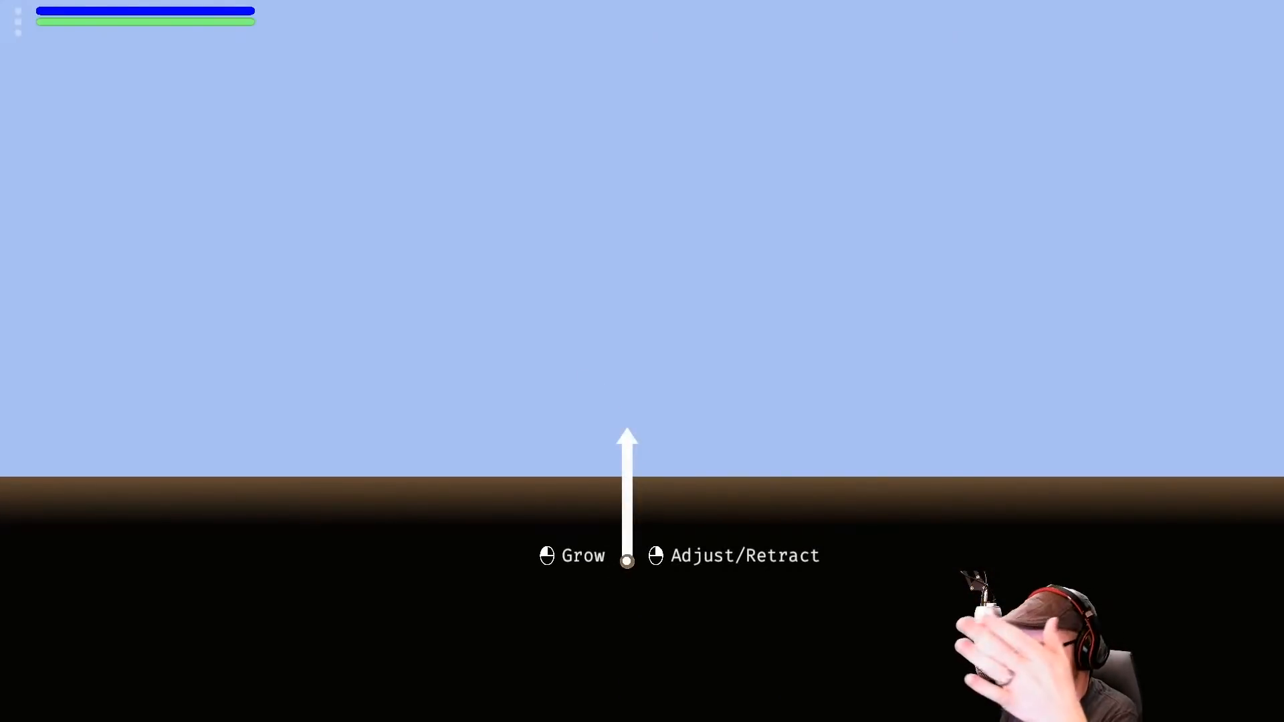
pyautogui.click(625, 560)
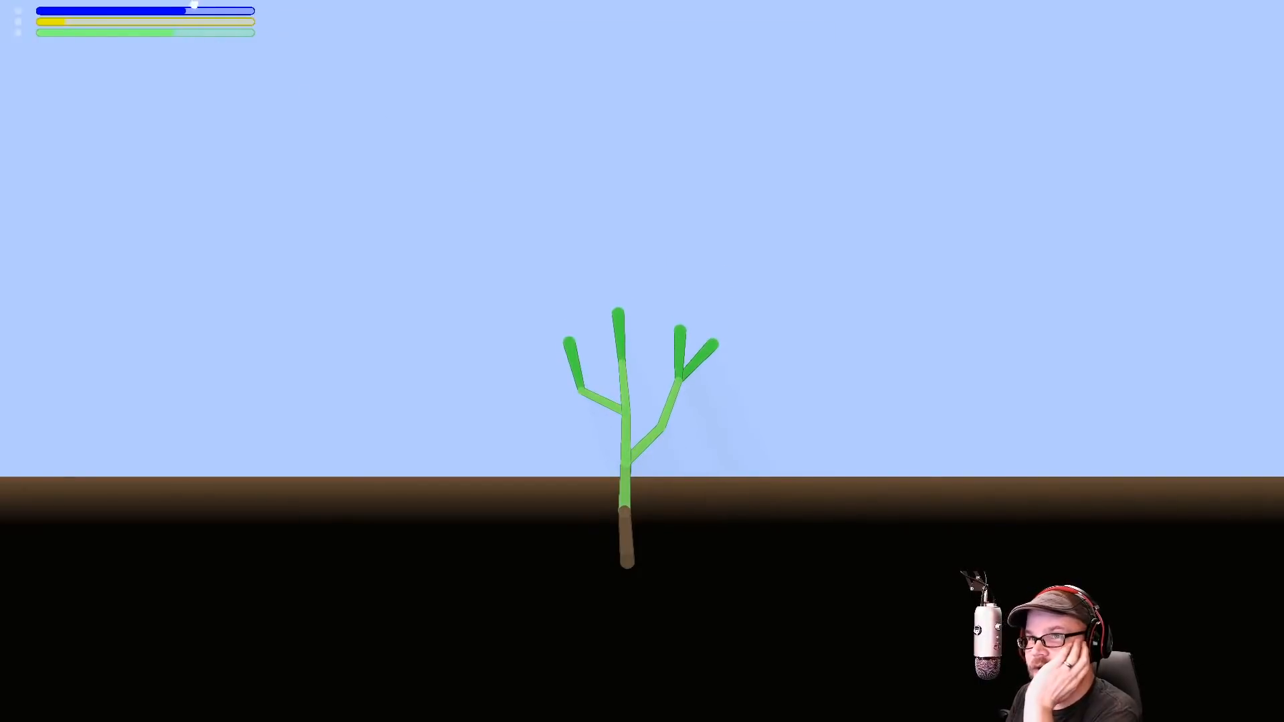
pyautogui.moveTo(172, 32)
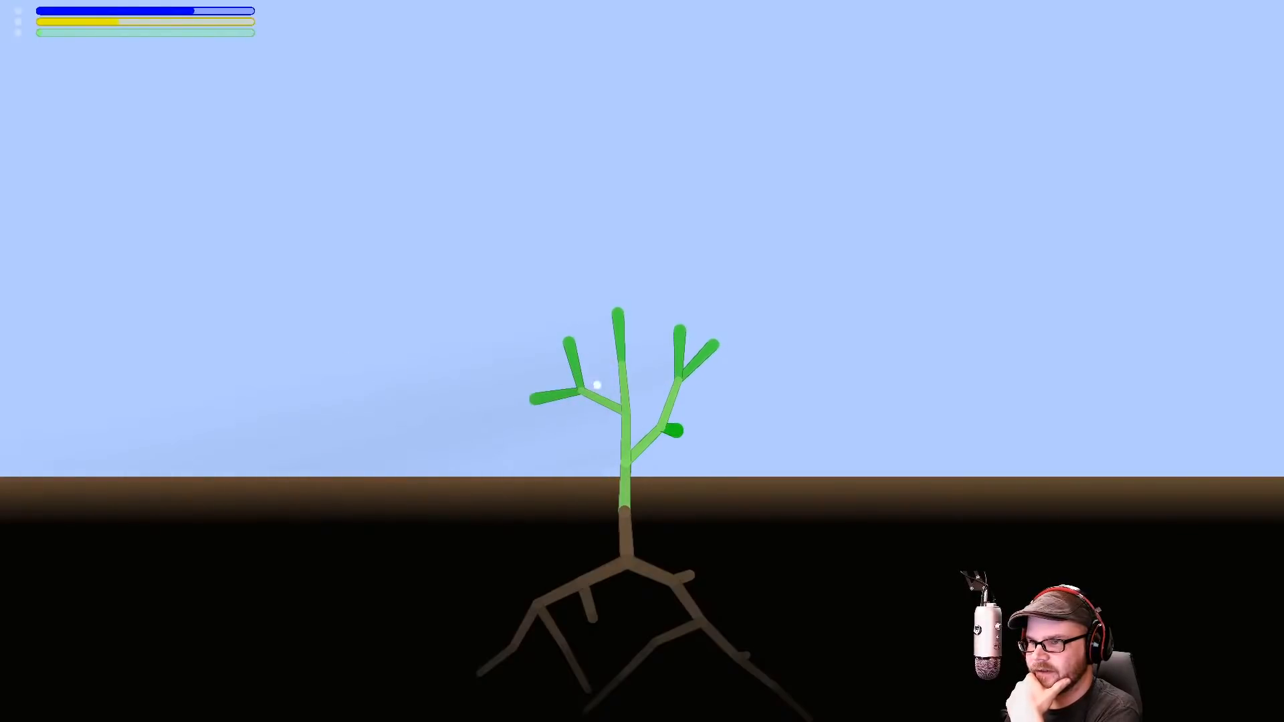
pyautogui.moveTo(444, 257)
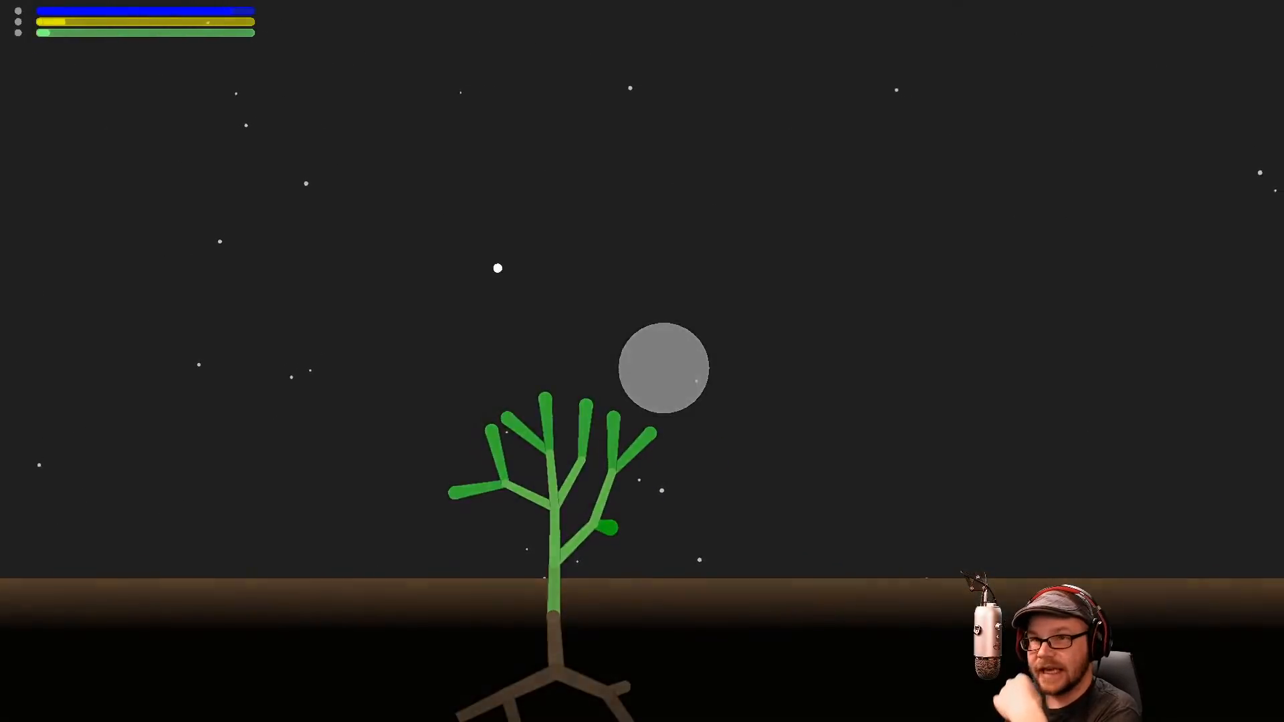
pyautogui.moveTo(81, 32)
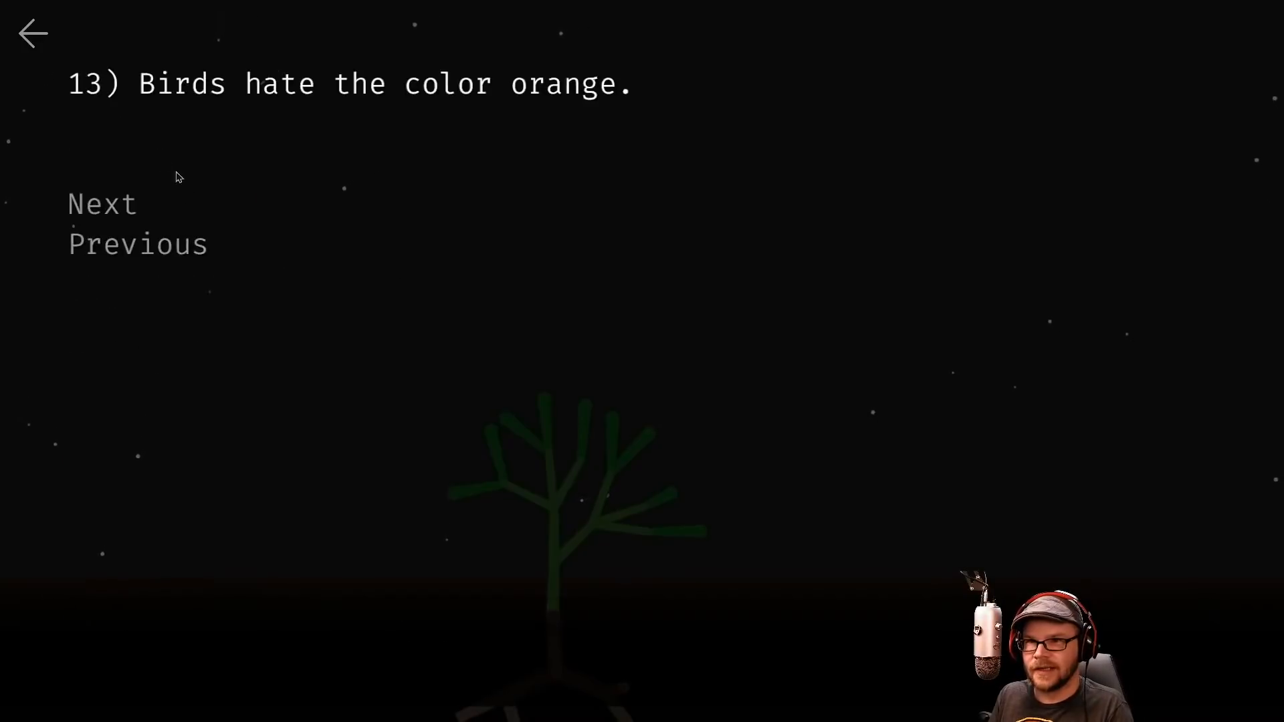
# Page back to the first tip, then forward through sunlight, roots, leaves, stars to overlapping leaves
pyautogui.click(138, 243)
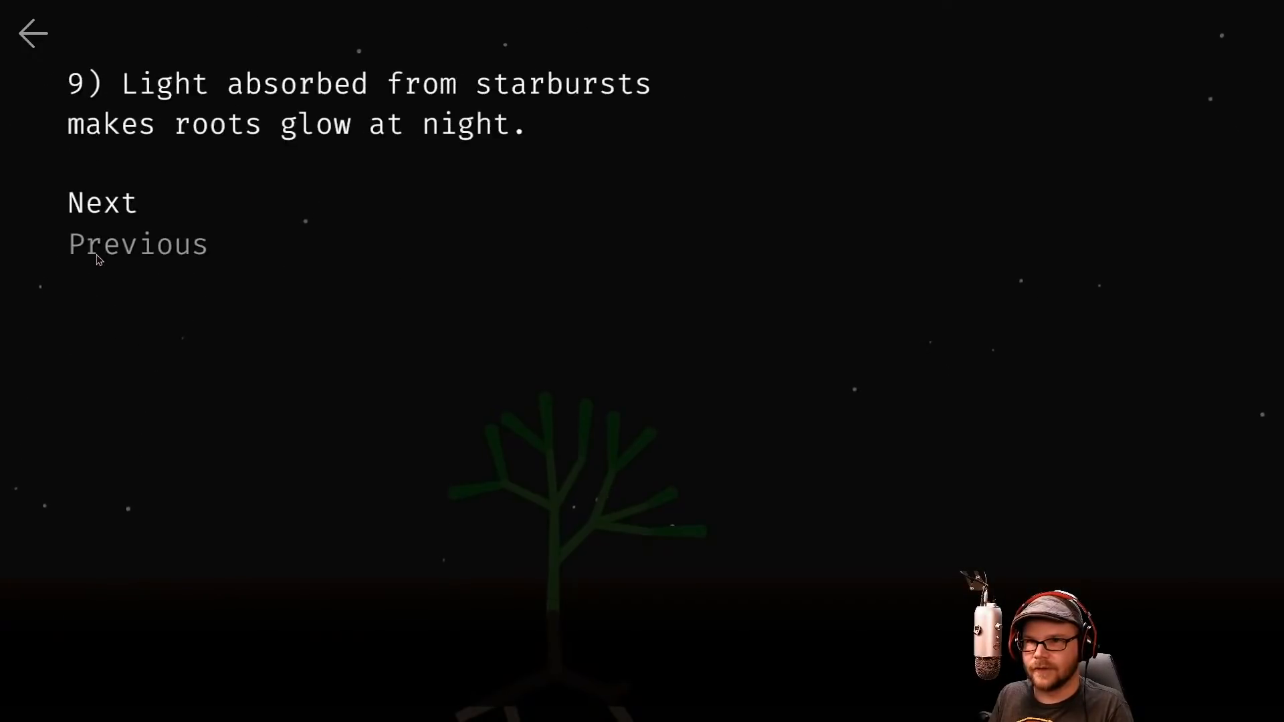
pyautogui.click(102, 202)
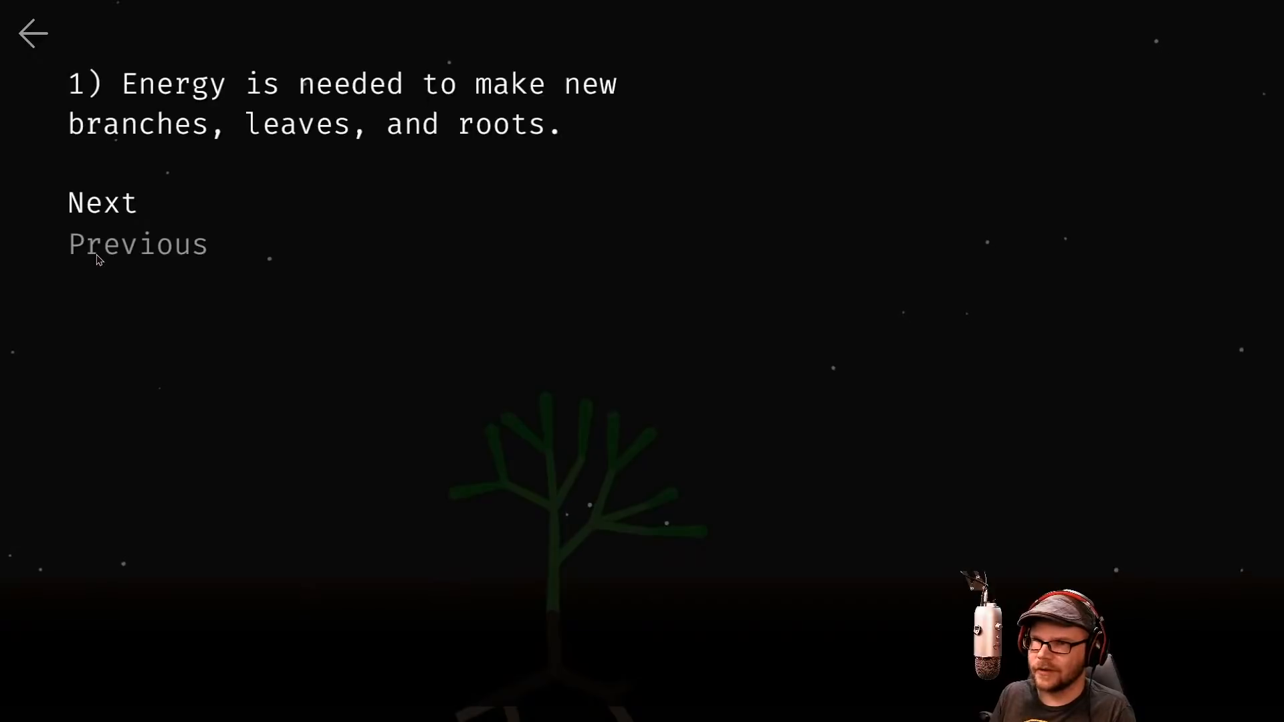
pyautogui.moveTo(295, 216)
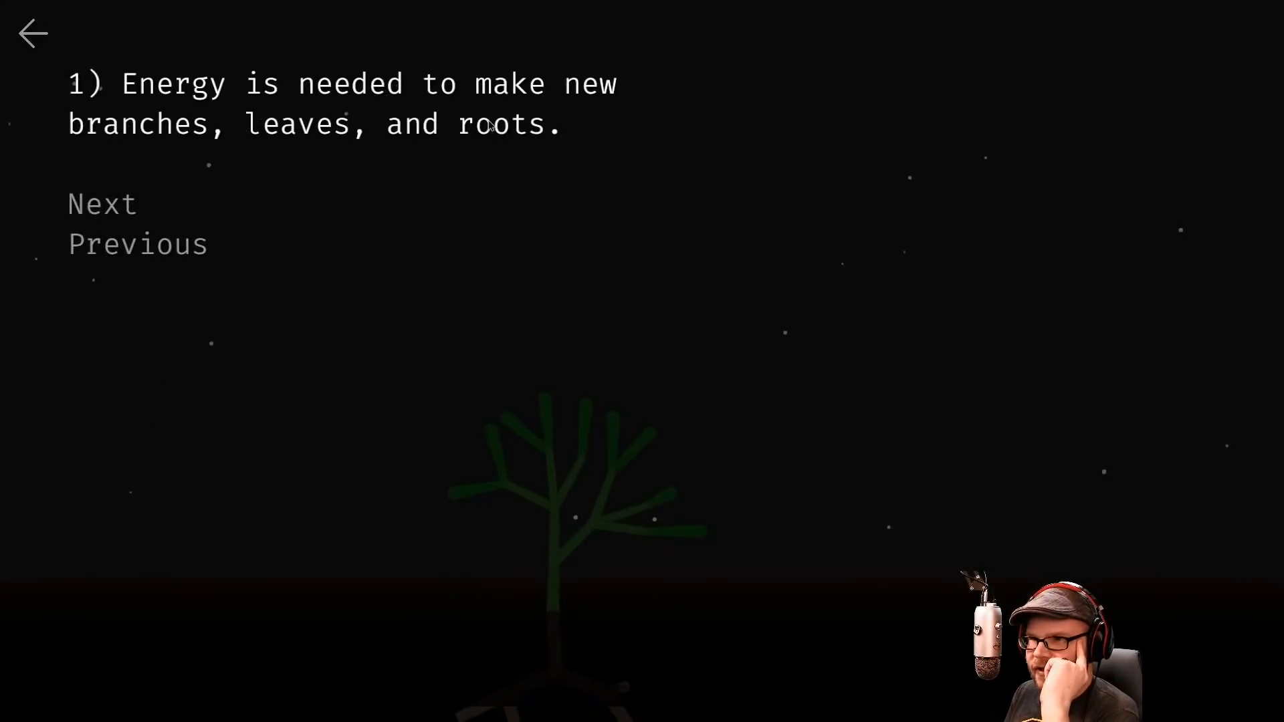
pyautogui.click(102, 203)
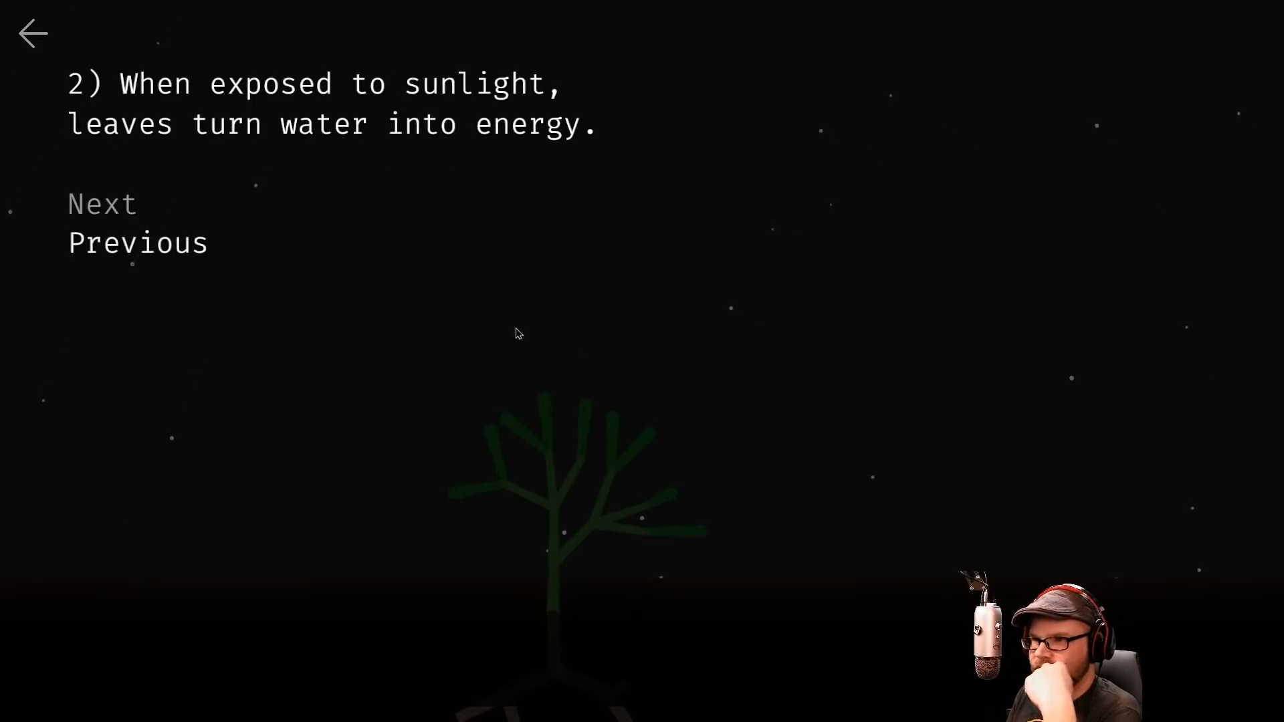
pyautogui.moveTo(250, 286)
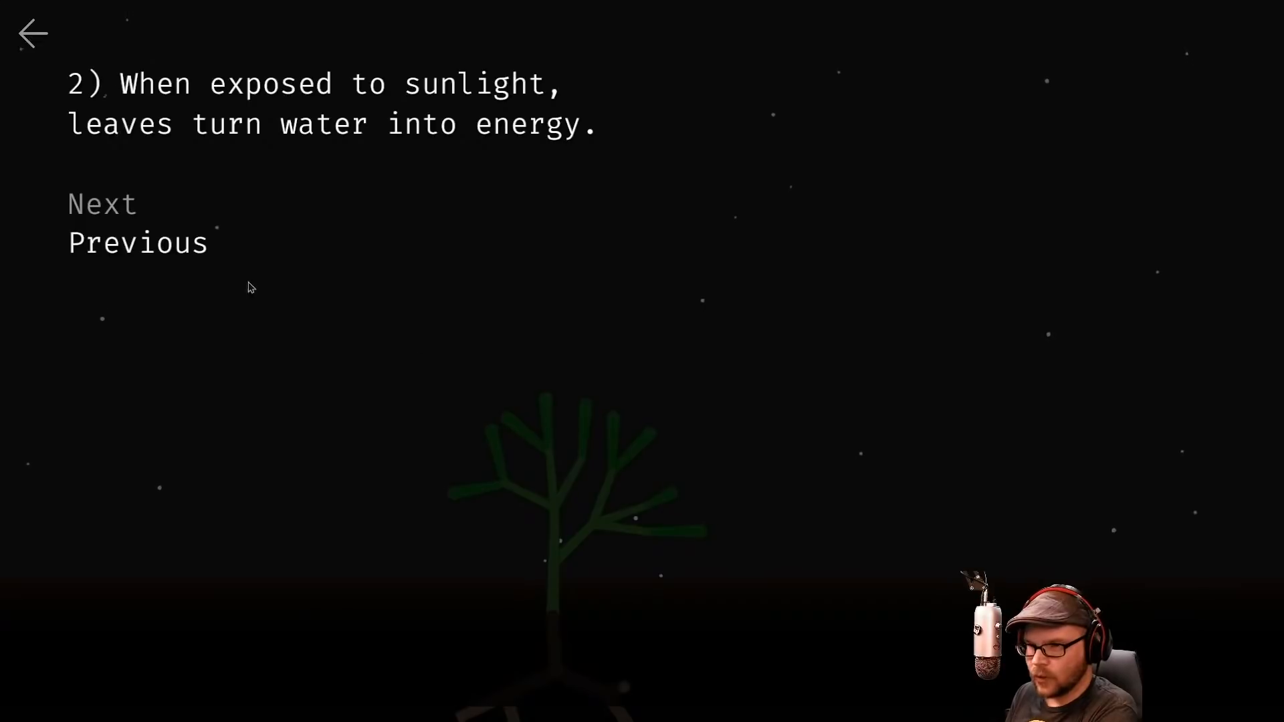
pyautogui.click(102, 204)
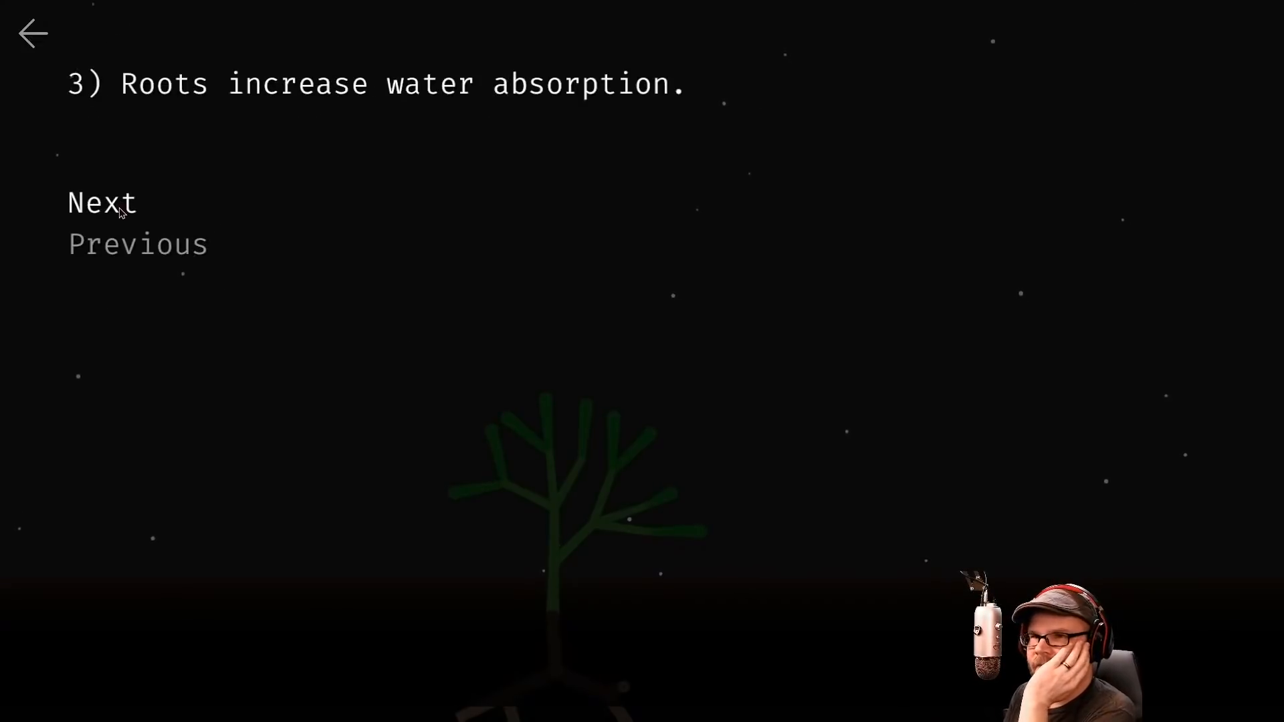
pyautogui.click(102, 202)
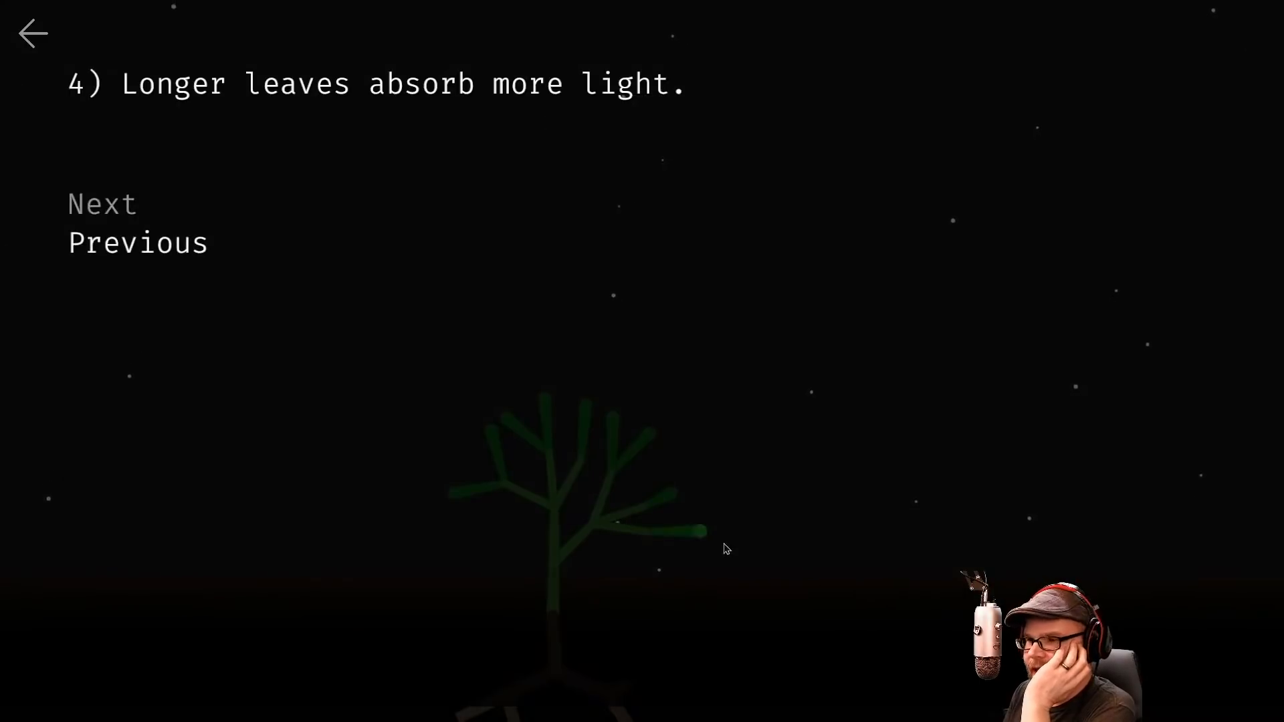
pyautogui.click(101, 204)
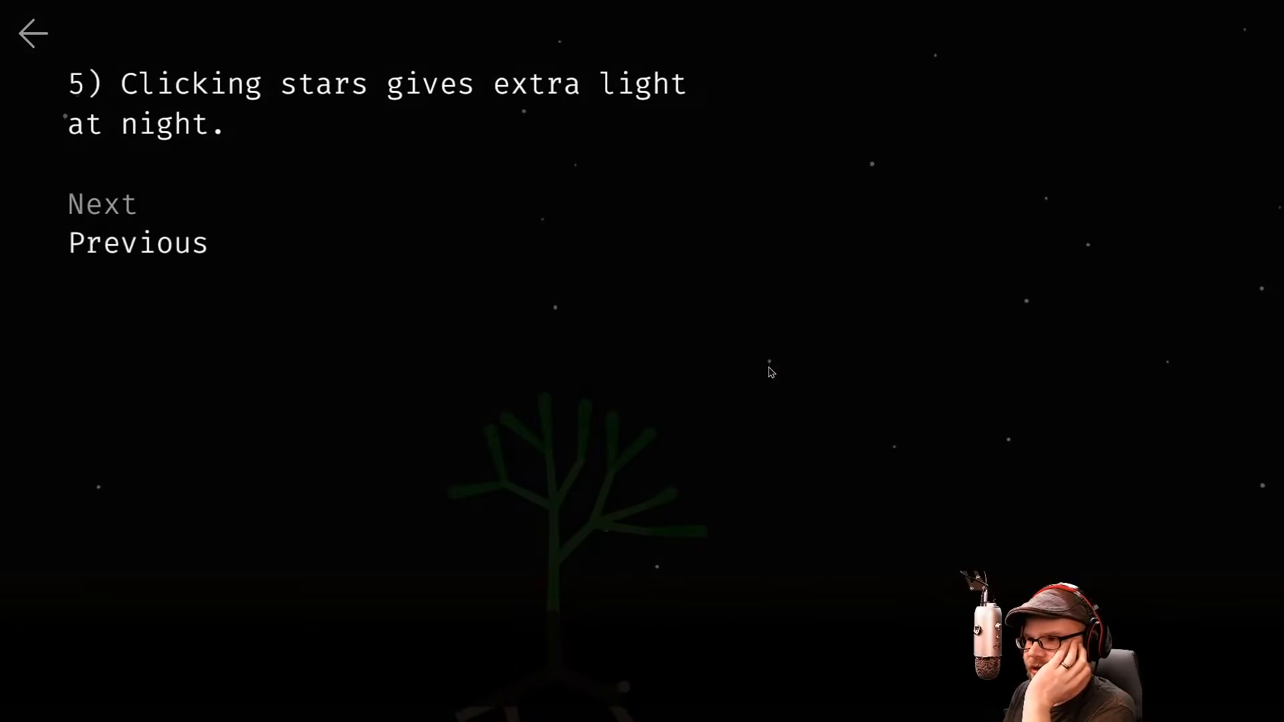
pyautogui.click(101, 203)
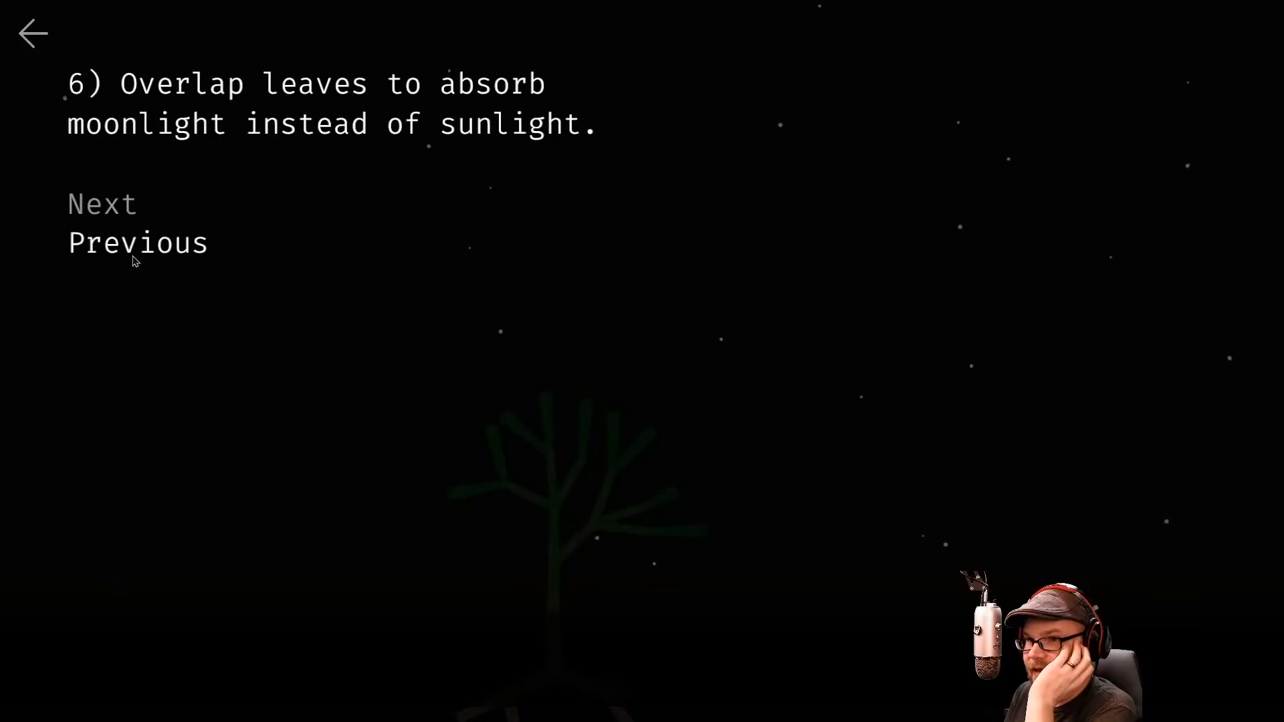
pyautogui.click(33, 32)
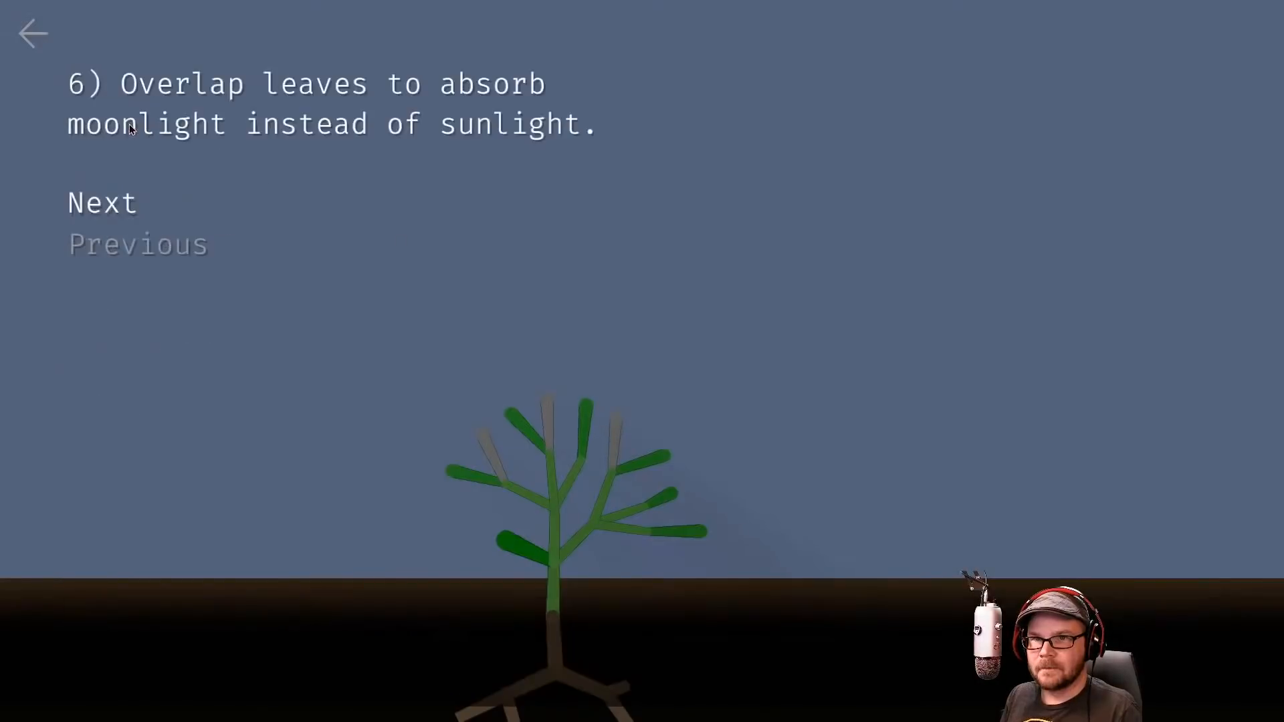
# Advance through the tips on full energy, glowing roots, vines, flowers and pollination
pyautogui.click(102, 202)
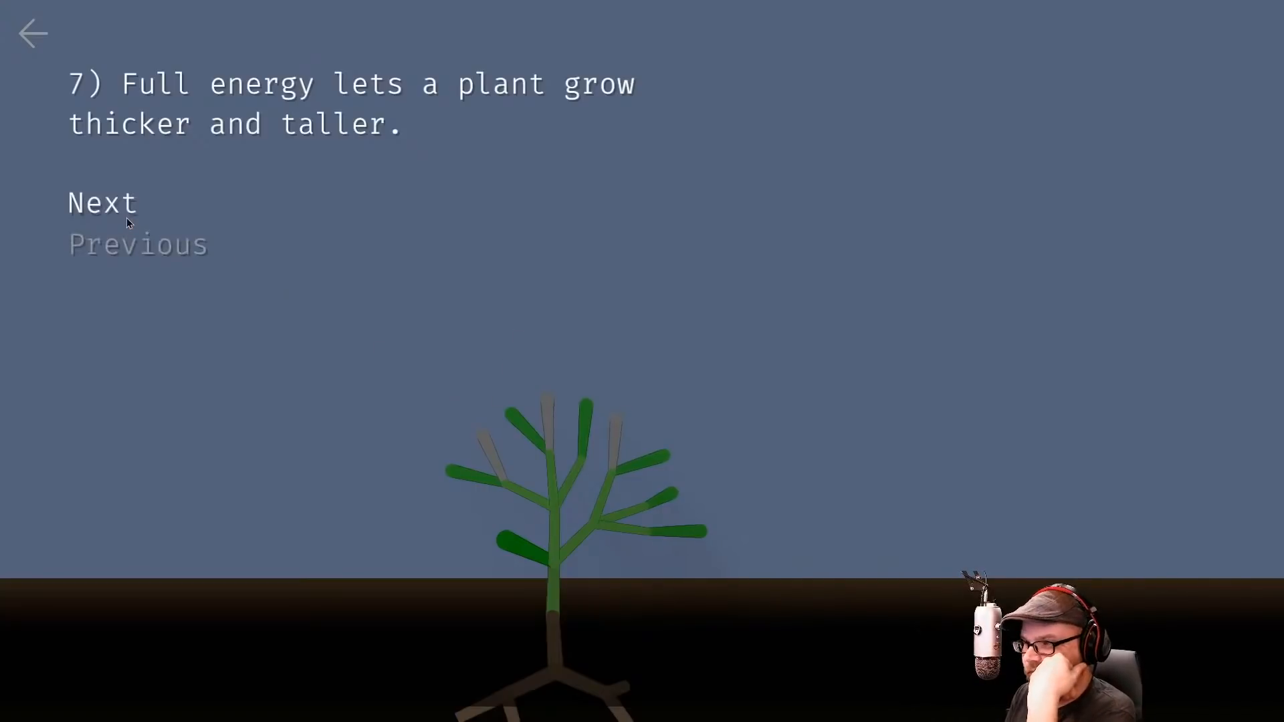
pyautogui.click(102, 202)
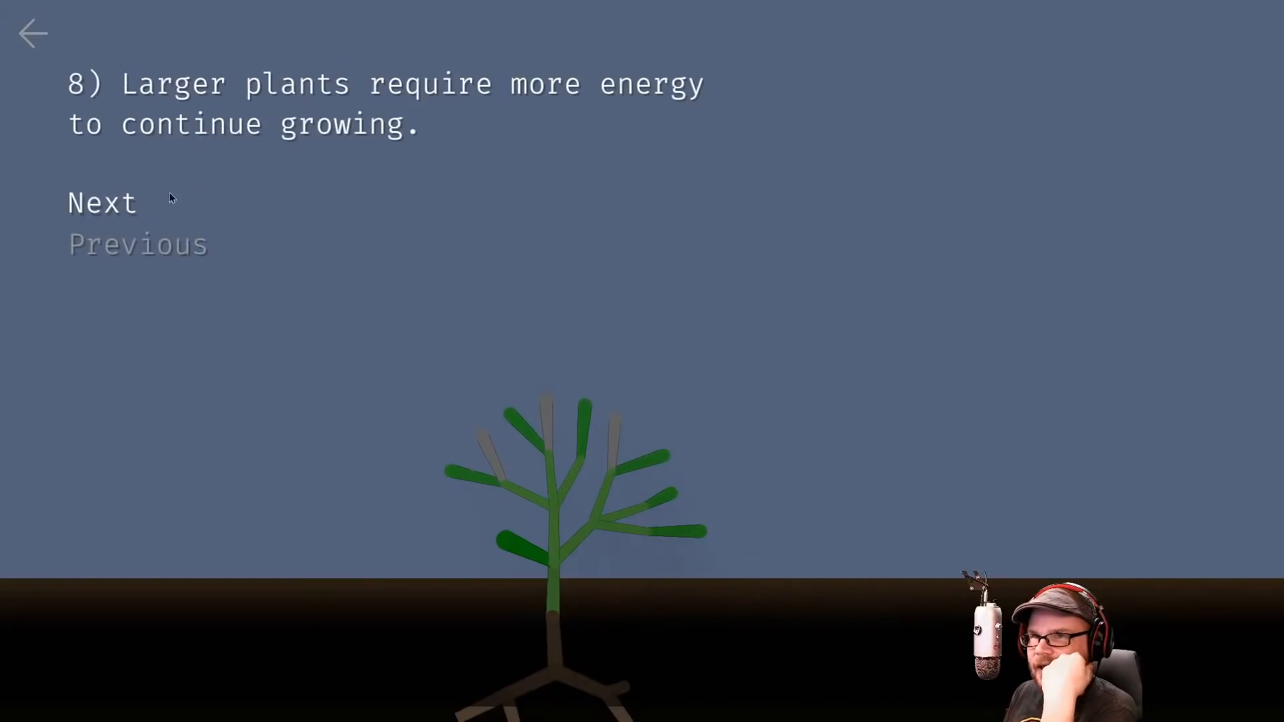
pyautogui.click(101, 202)
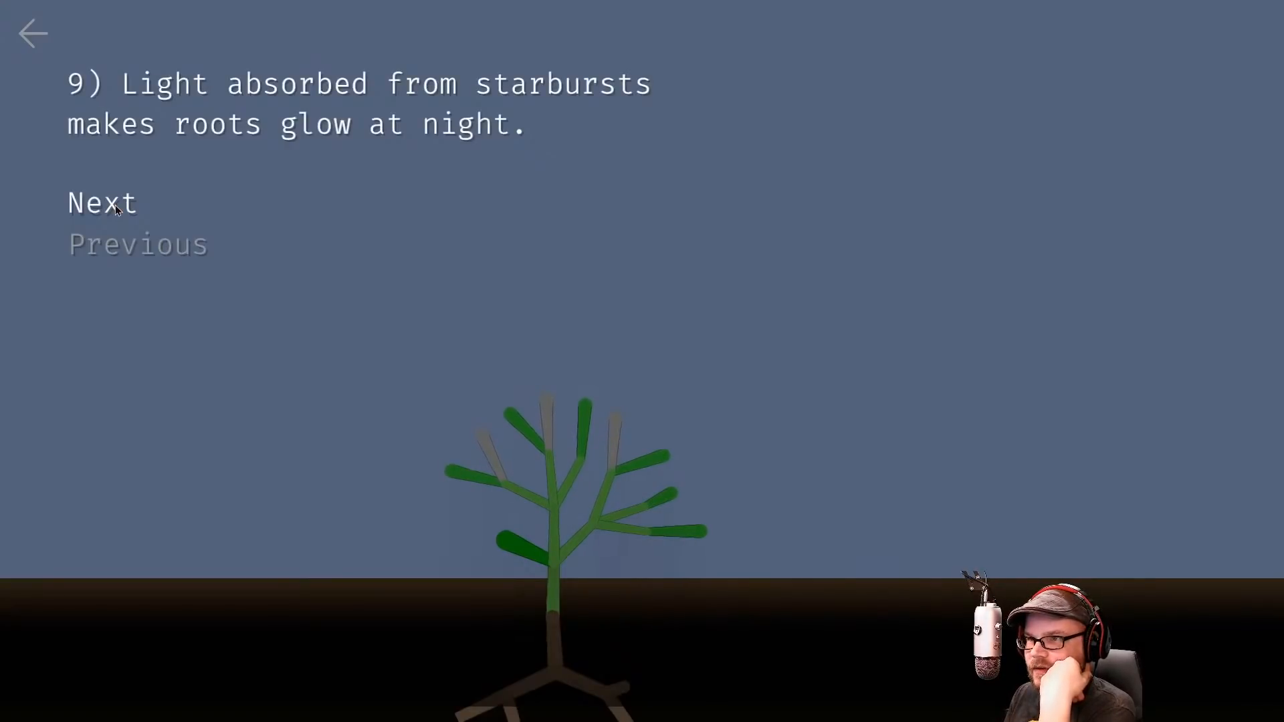
pyautogui.click(101, 202)
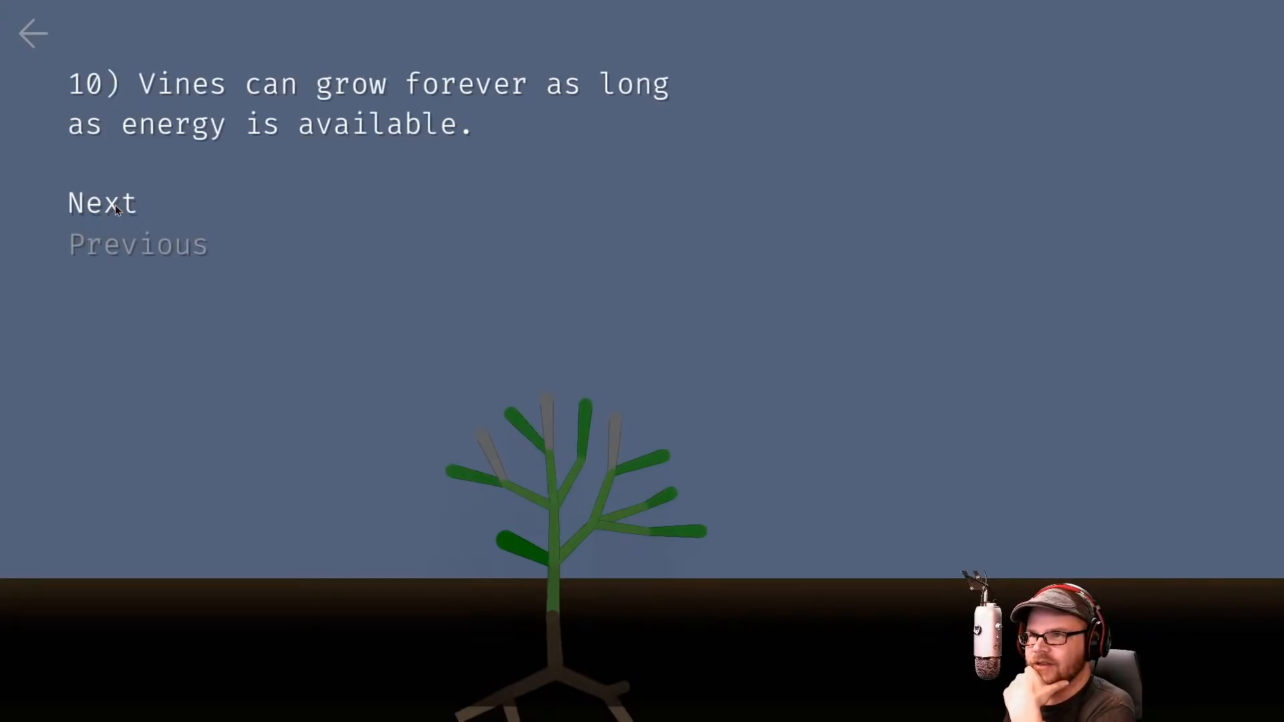
pyautogui.click(102, 202)
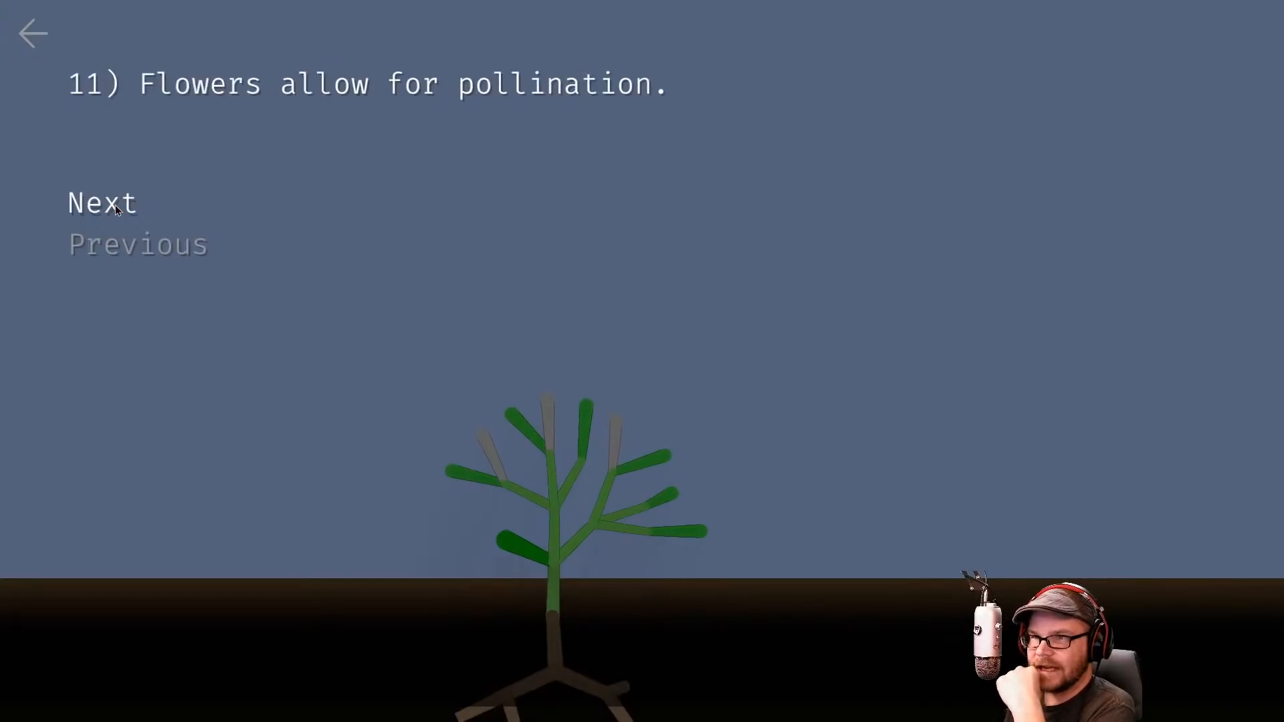
pyautogui.click(101, 202)
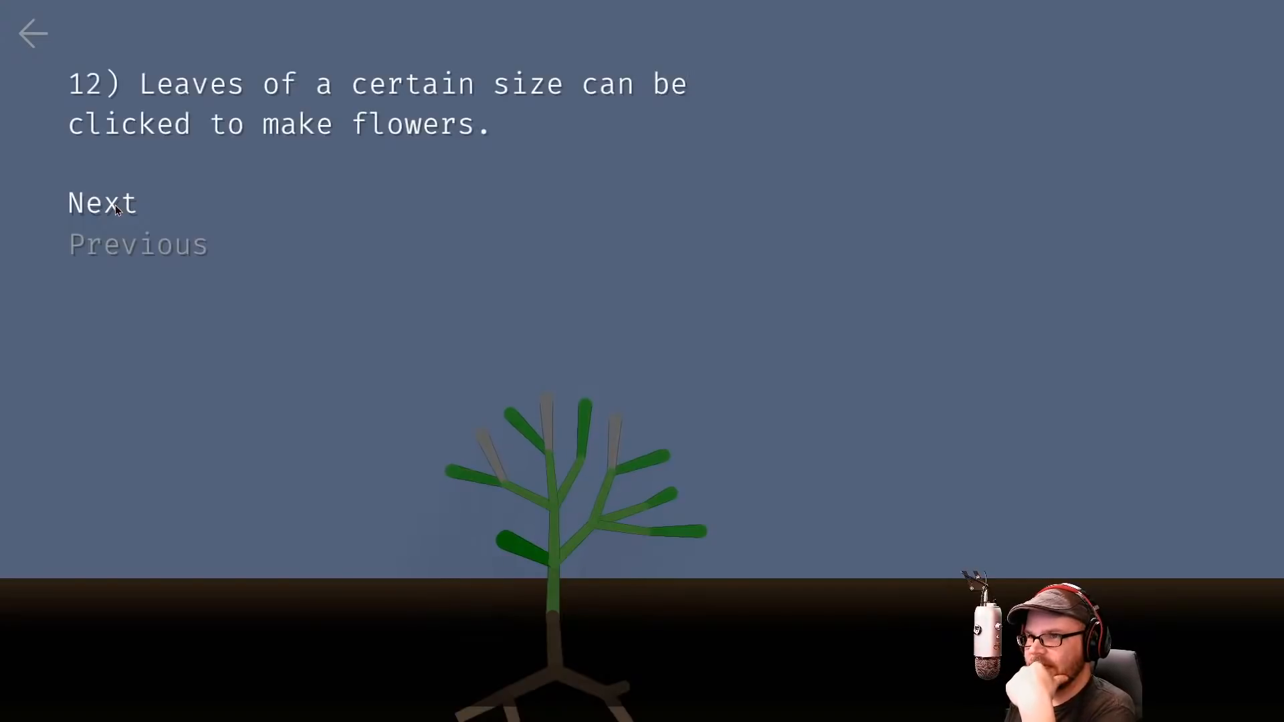
pyautogui.moveTo(258, 229)
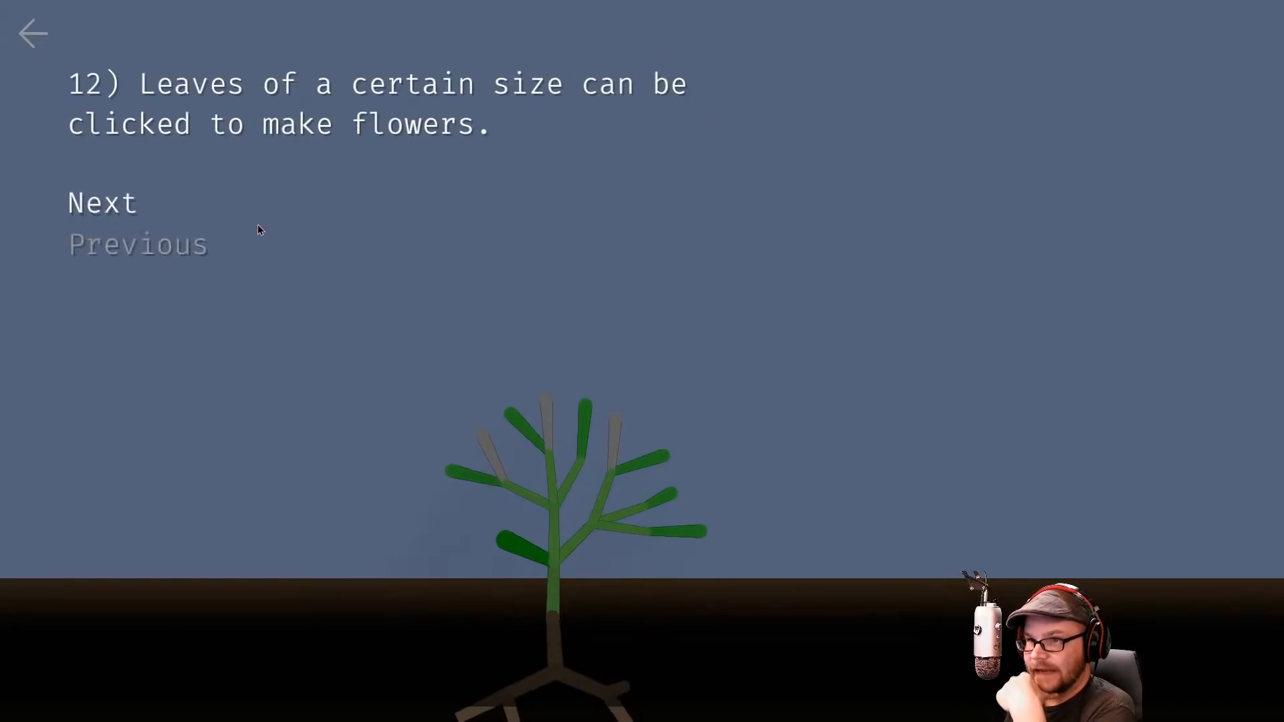
# Continue through birds, fruit, vine leaves and clock flowers until the tips wrap to tip 1
pyautogui.click(101, 202)
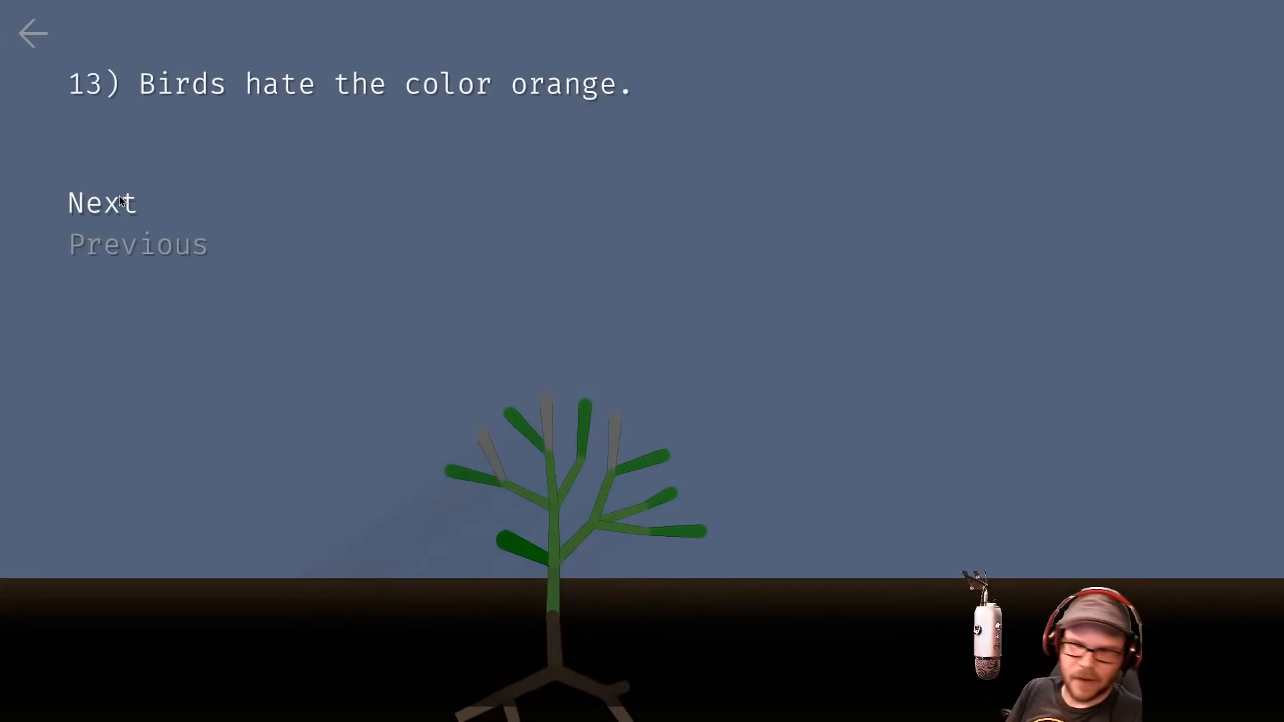
pyautogui.click(101, 202)
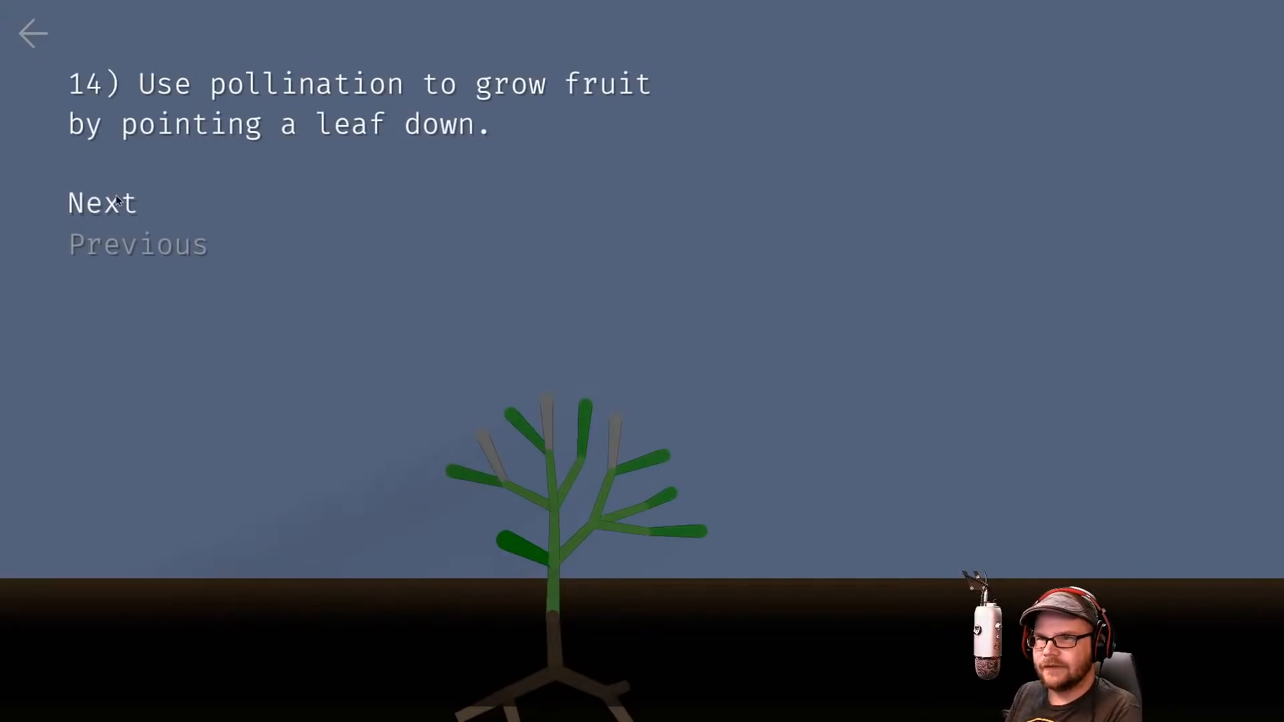
pyautogui.click(101, 202)
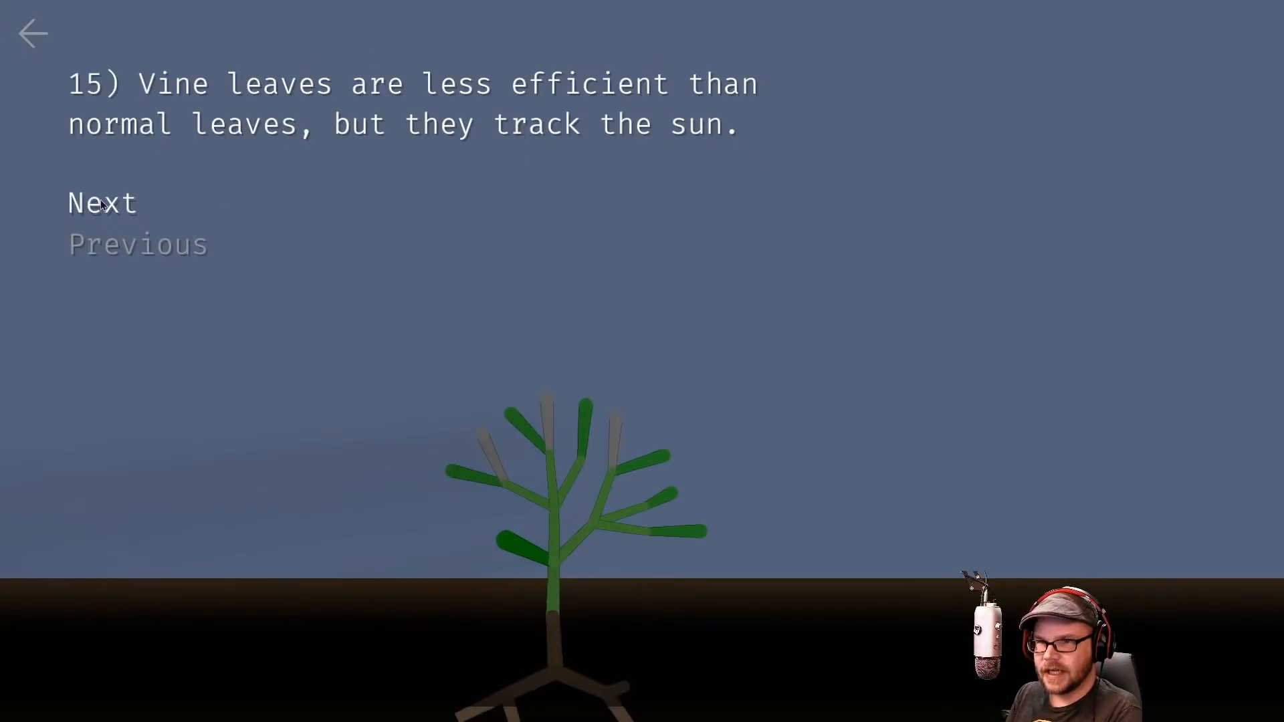
pyautogui.click(101, 202)
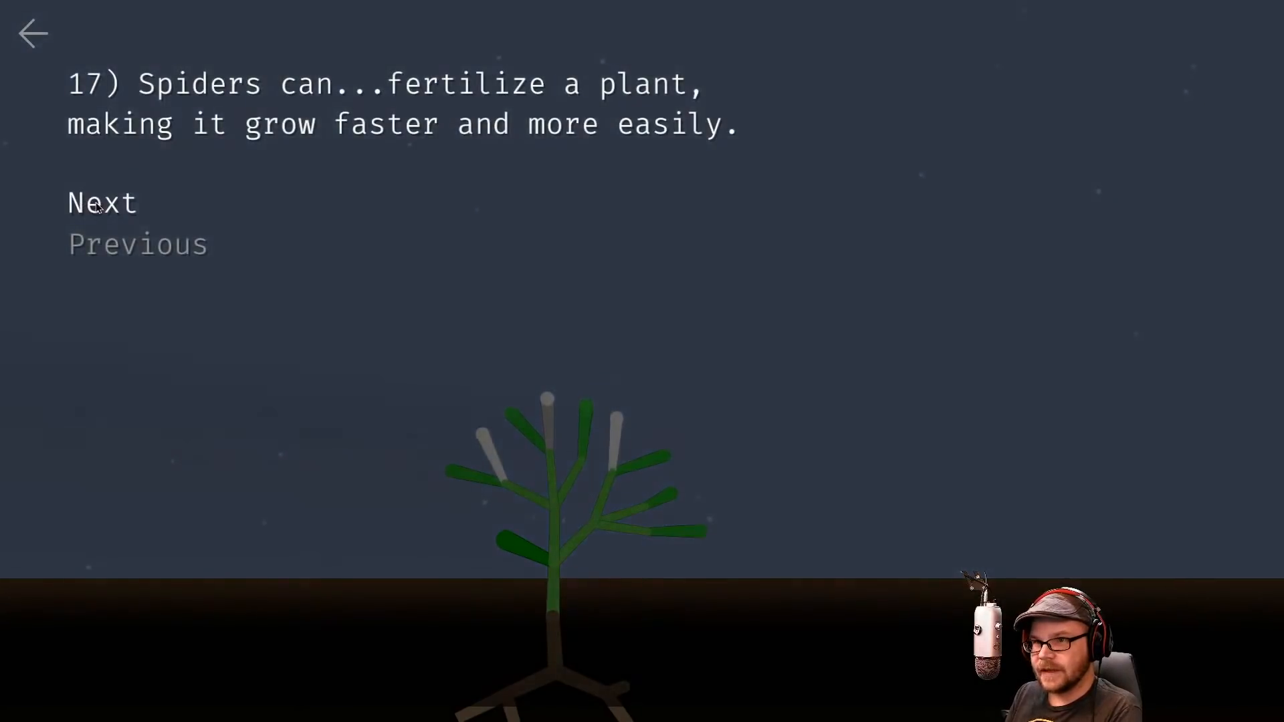
pyautogui.click(102, 202)
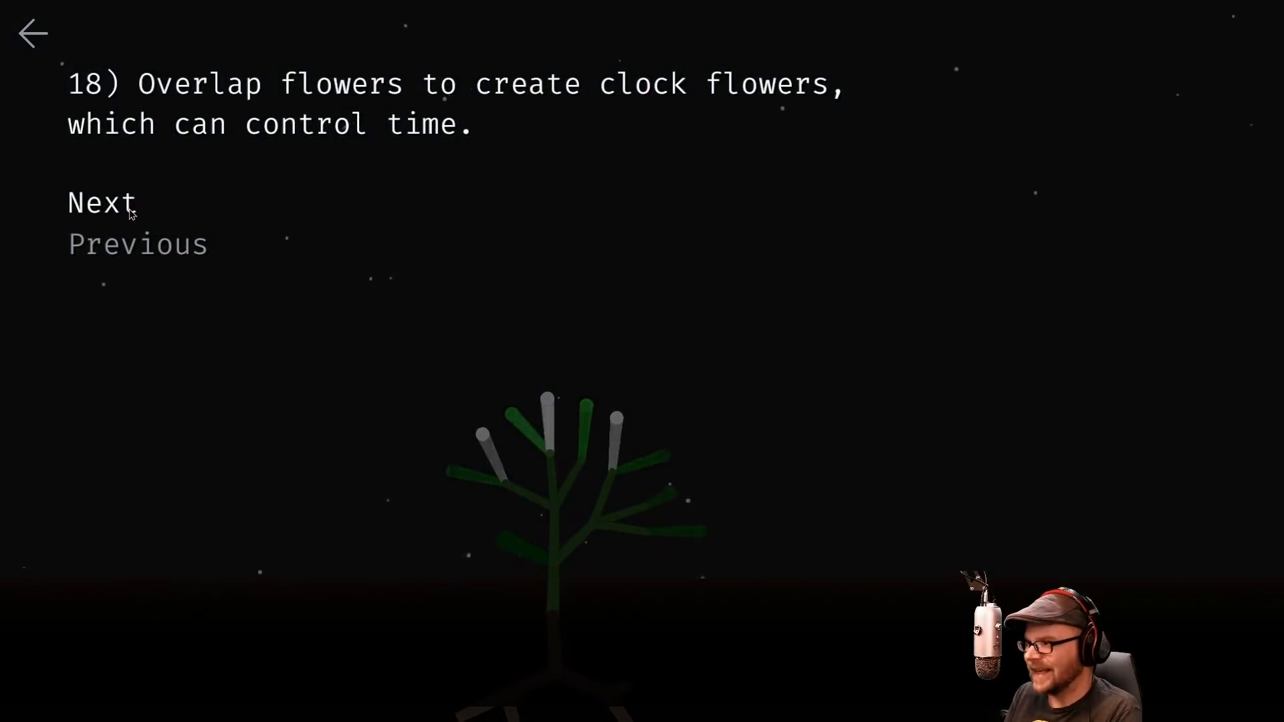
pyautogui.click(102, 203)
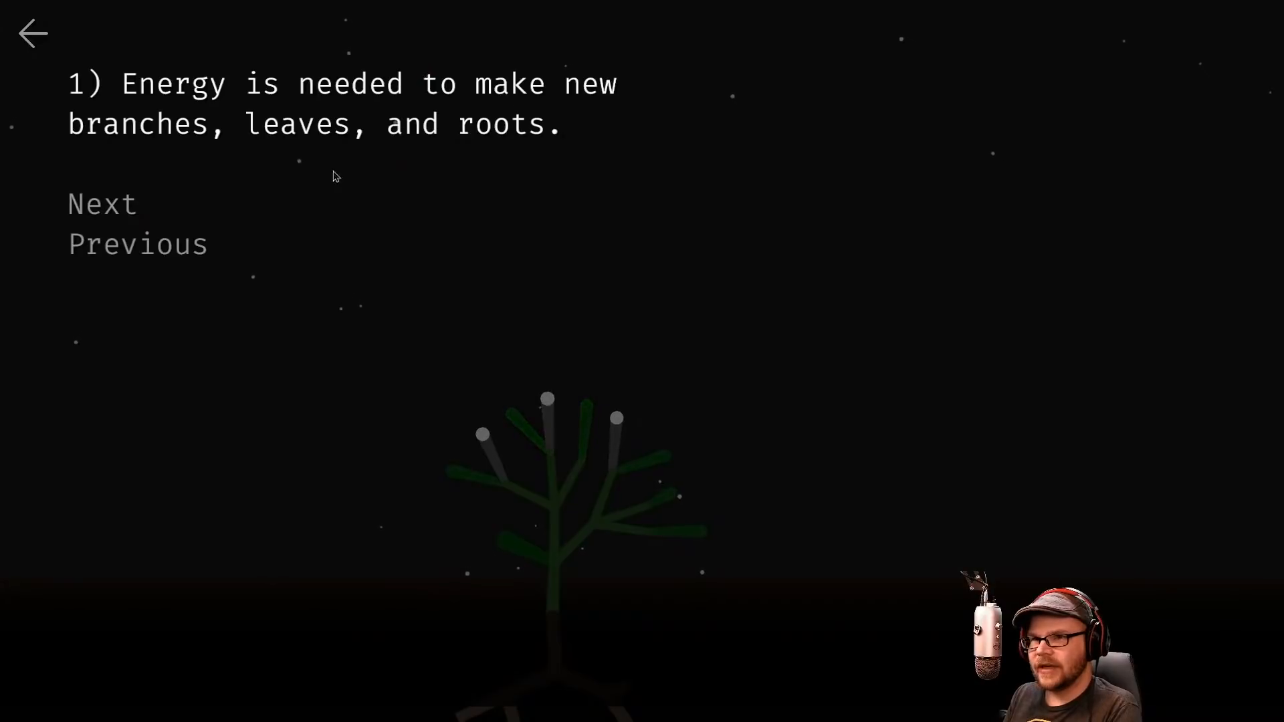
pyautogui.click(32, 32)
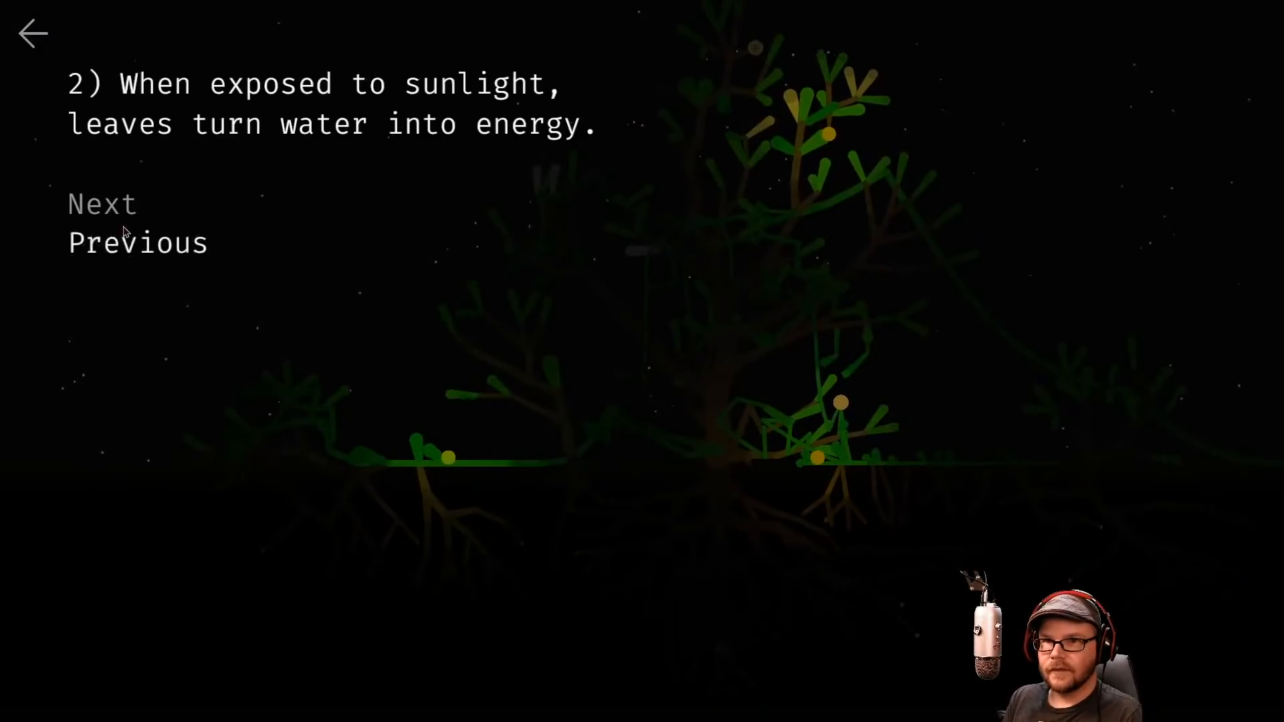
# Step through the tips around full energy, vines and glowing roots
pyautogui.click(102, 201)
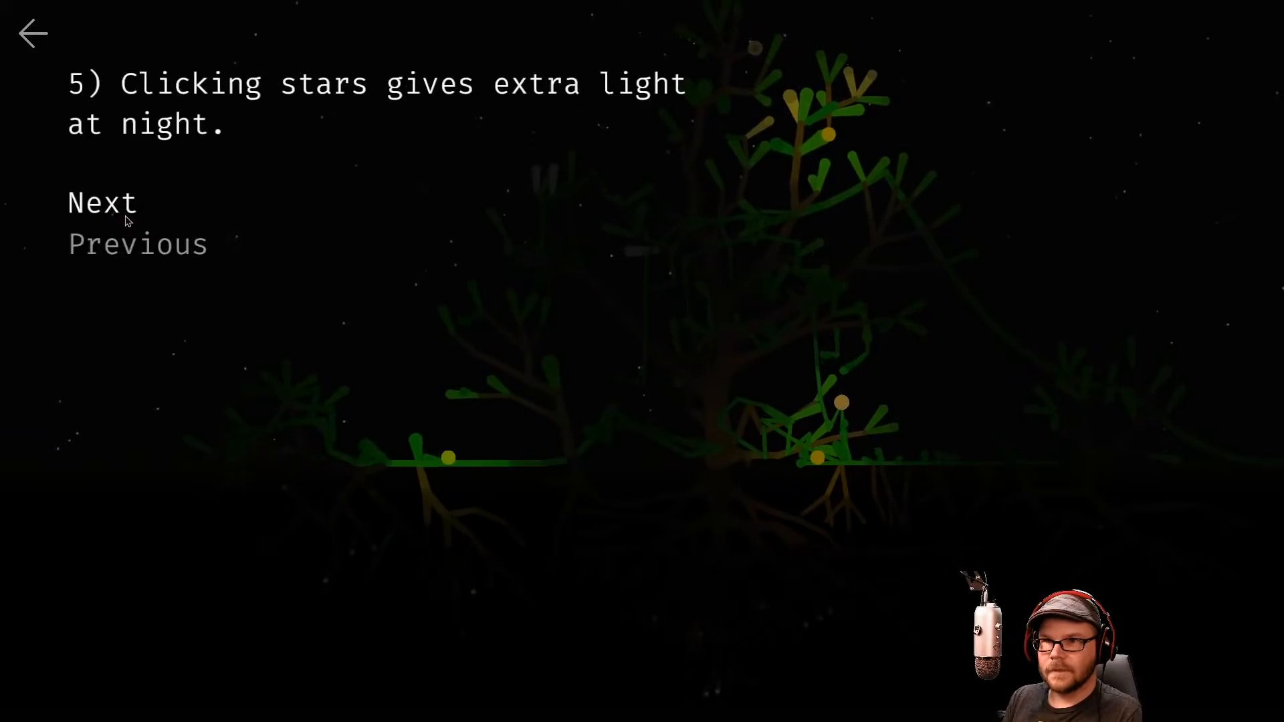
pyautogui.click(32, 32)
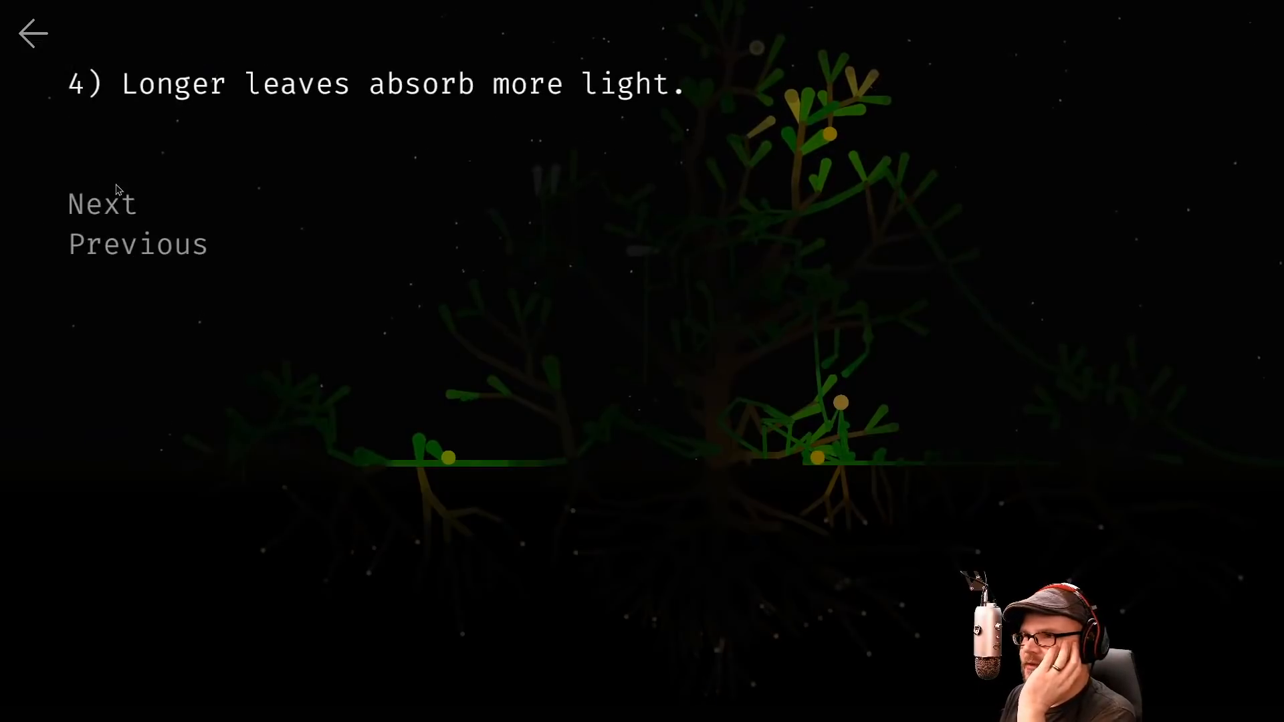
pyautogui.click(102, 202)
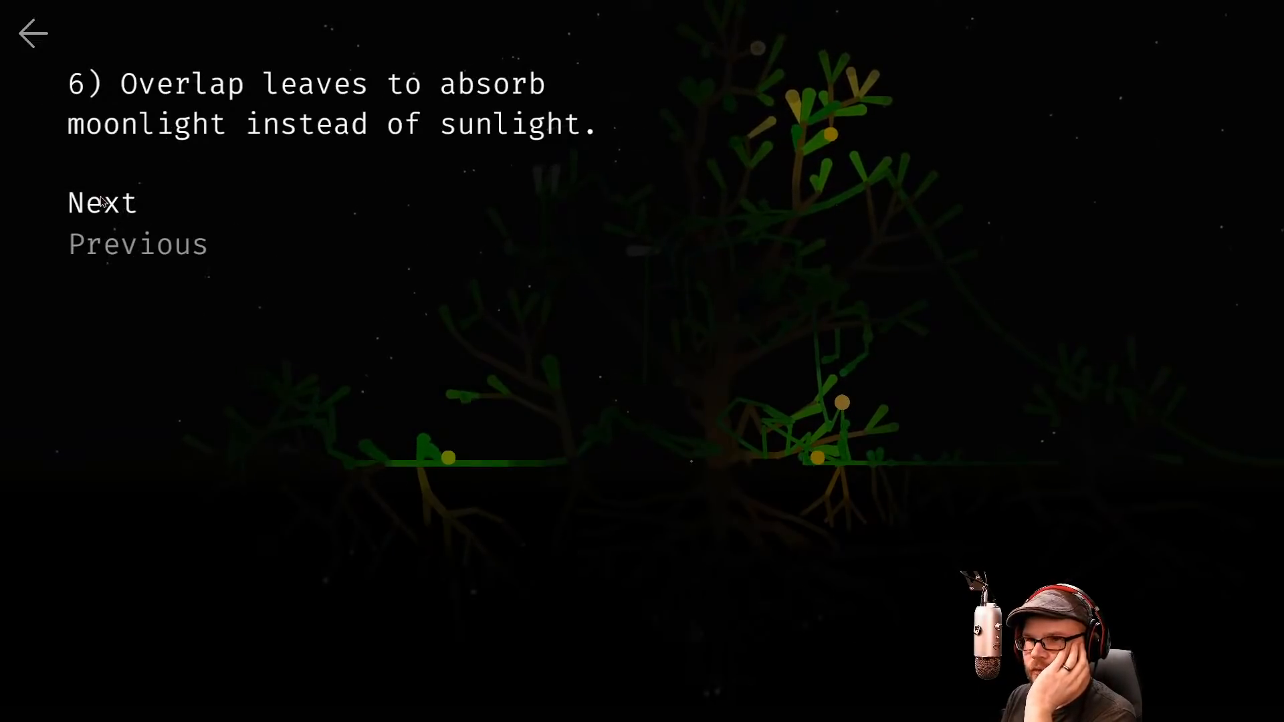
pyautogui.click(103, 202)
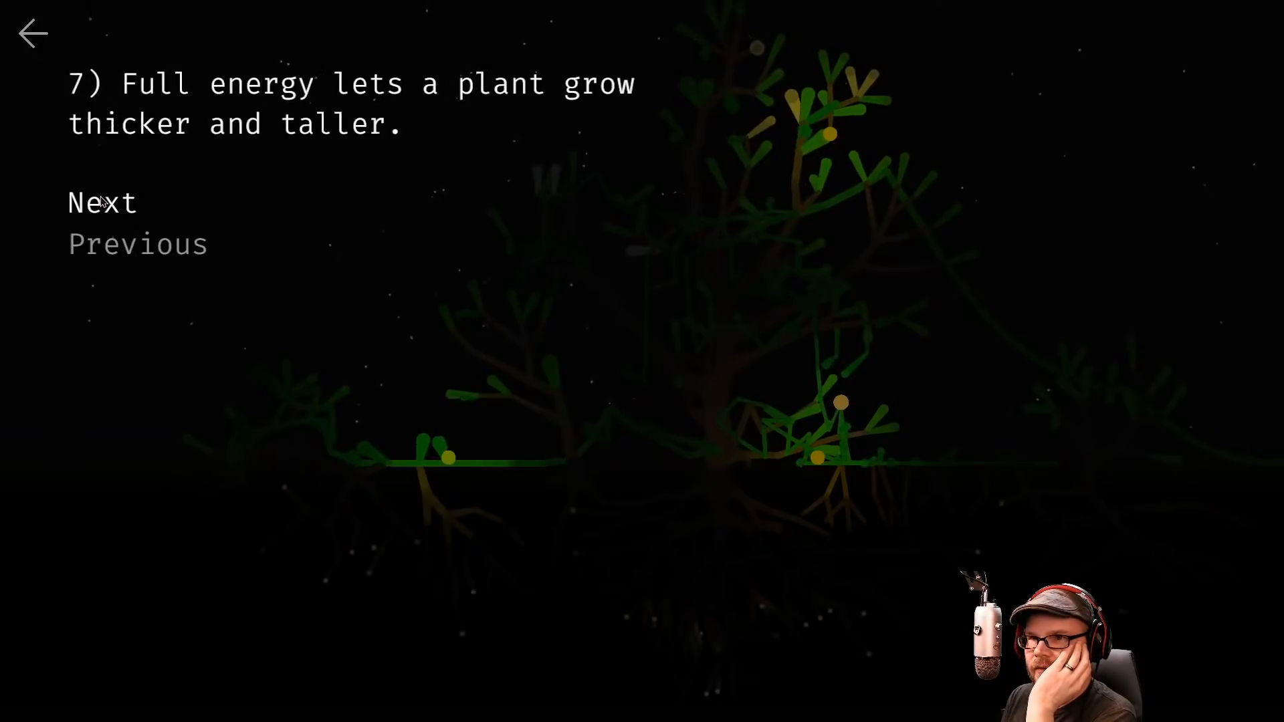
pyautogui.click(102, 202)
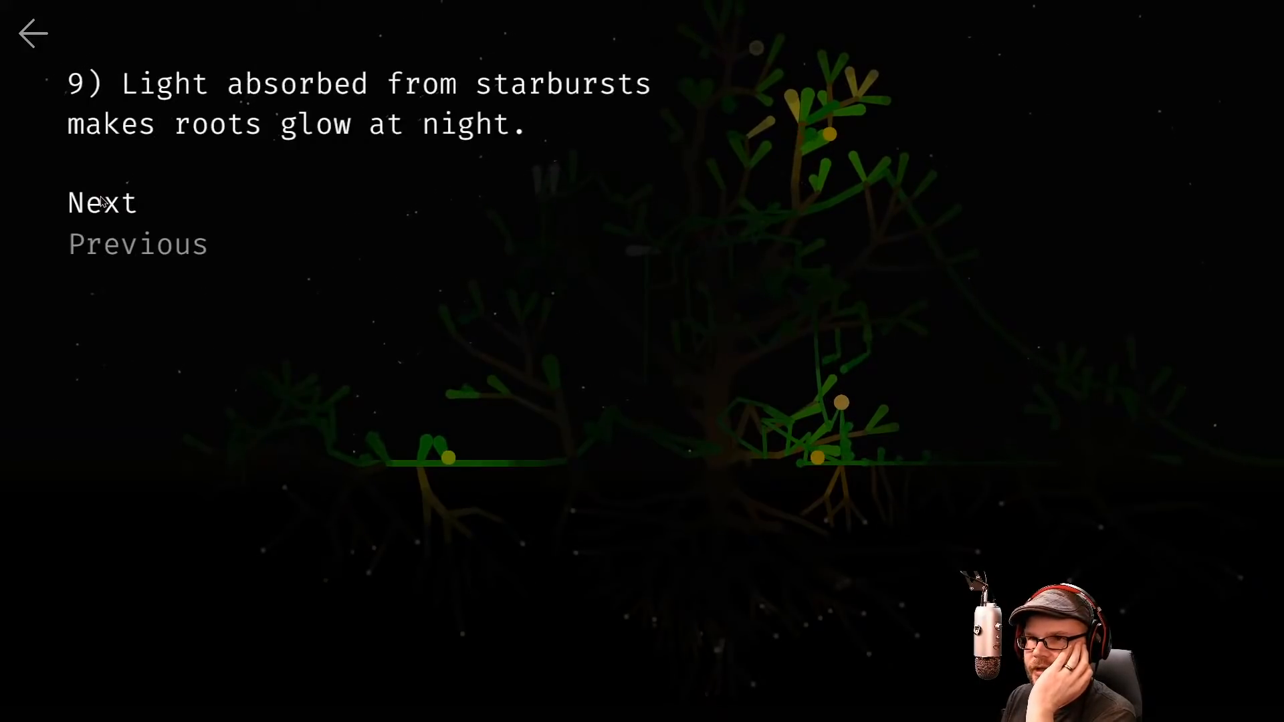
pyautogui.click(103, 202)
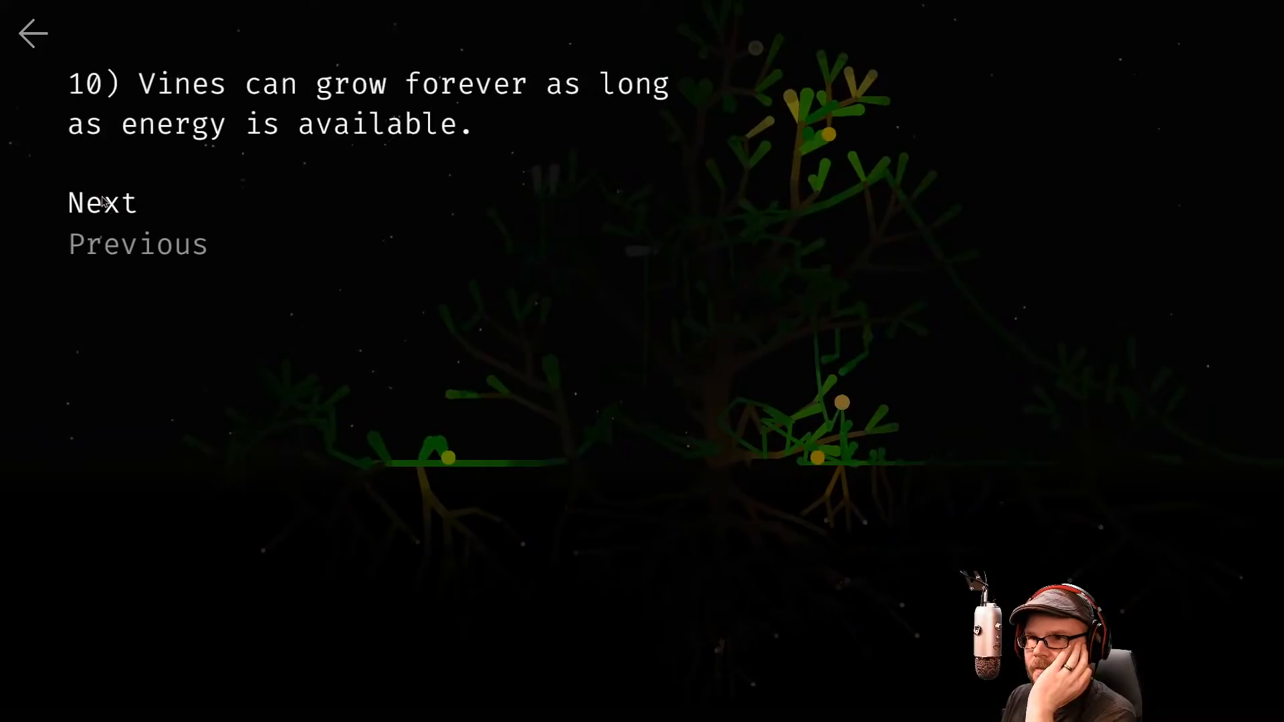
pyautogui.click(137, 243)
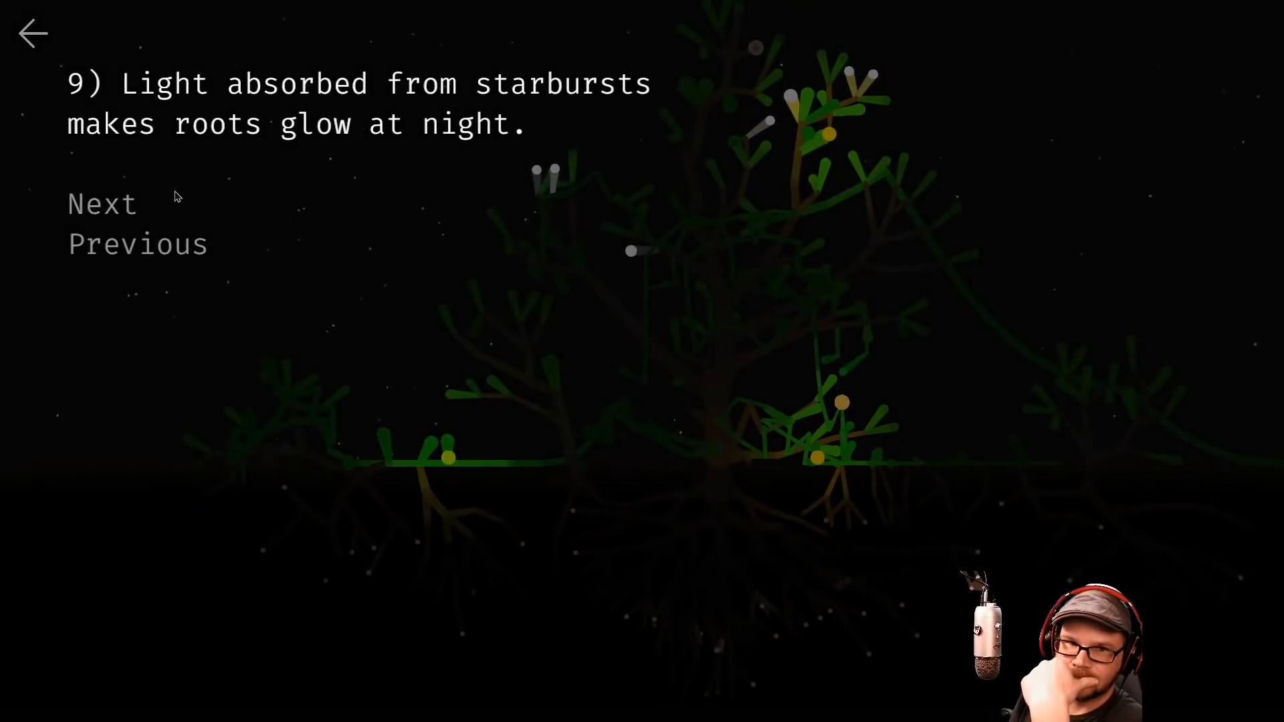
# Advance to the flowers, pollination and fruit tips, then return to the main menu
pyautogui.click(102, 204)
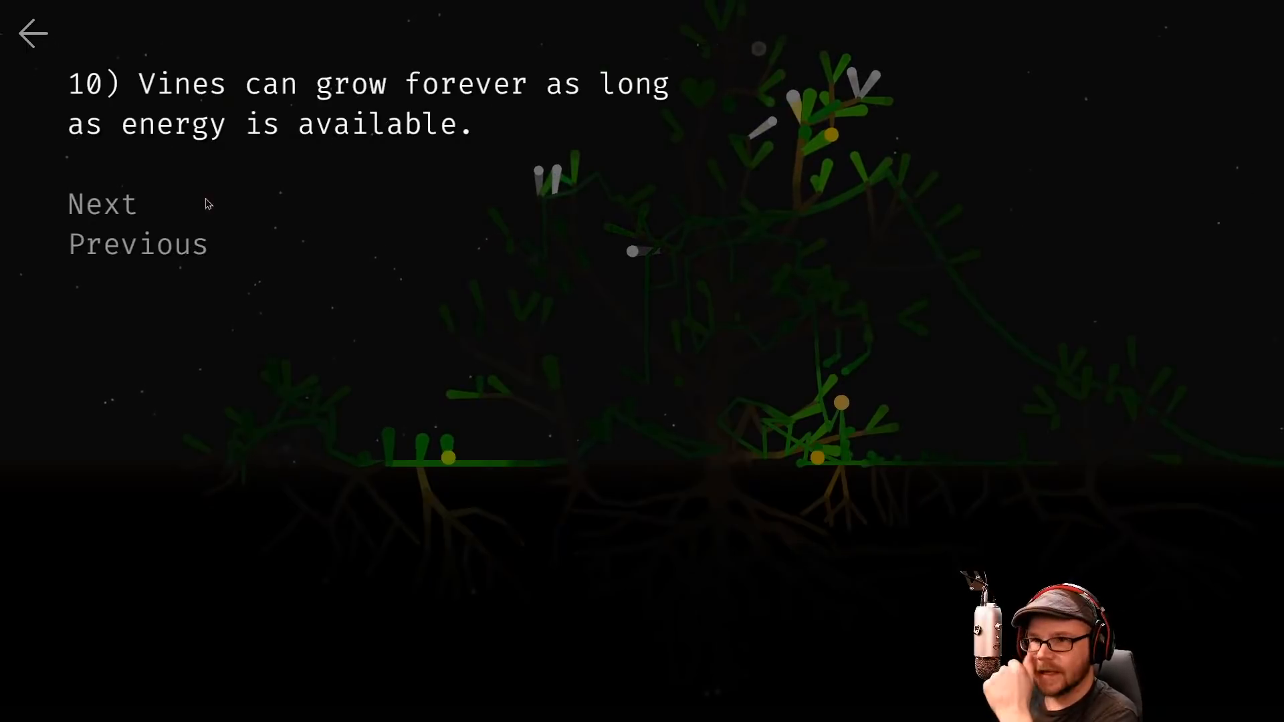
pyautogui.click(102, 203)
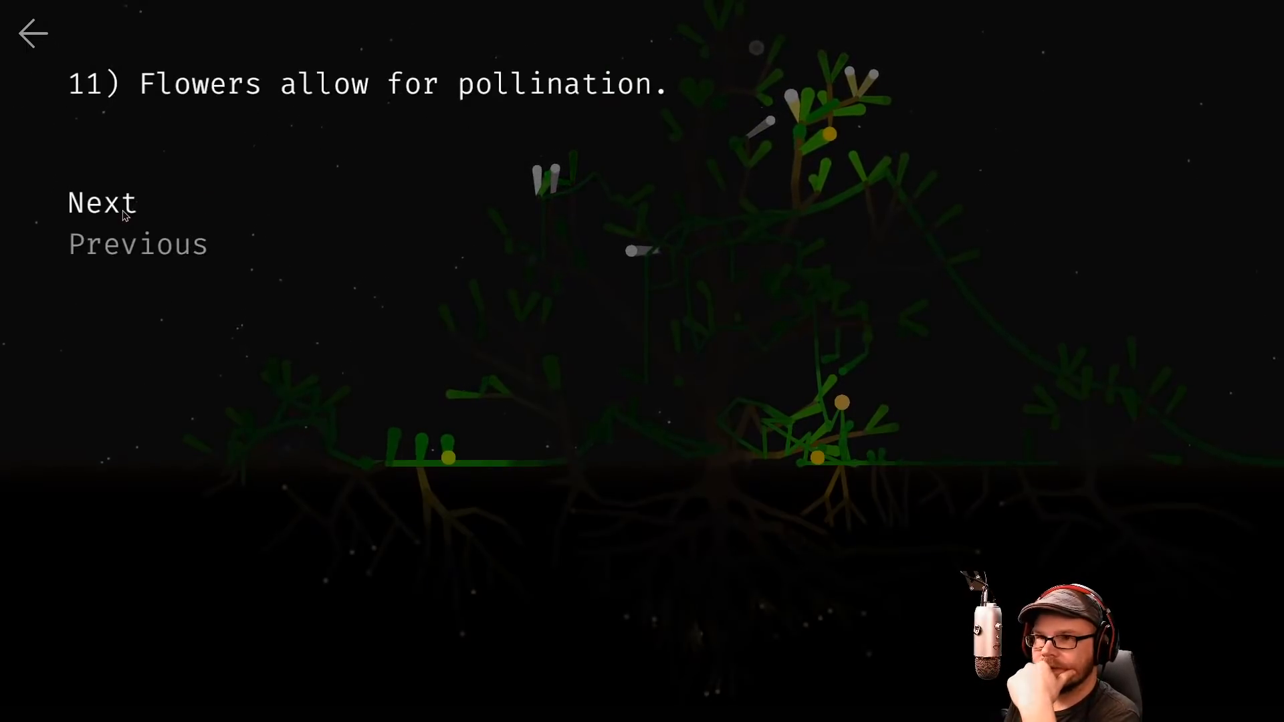
pyautogui.click(102, 203)
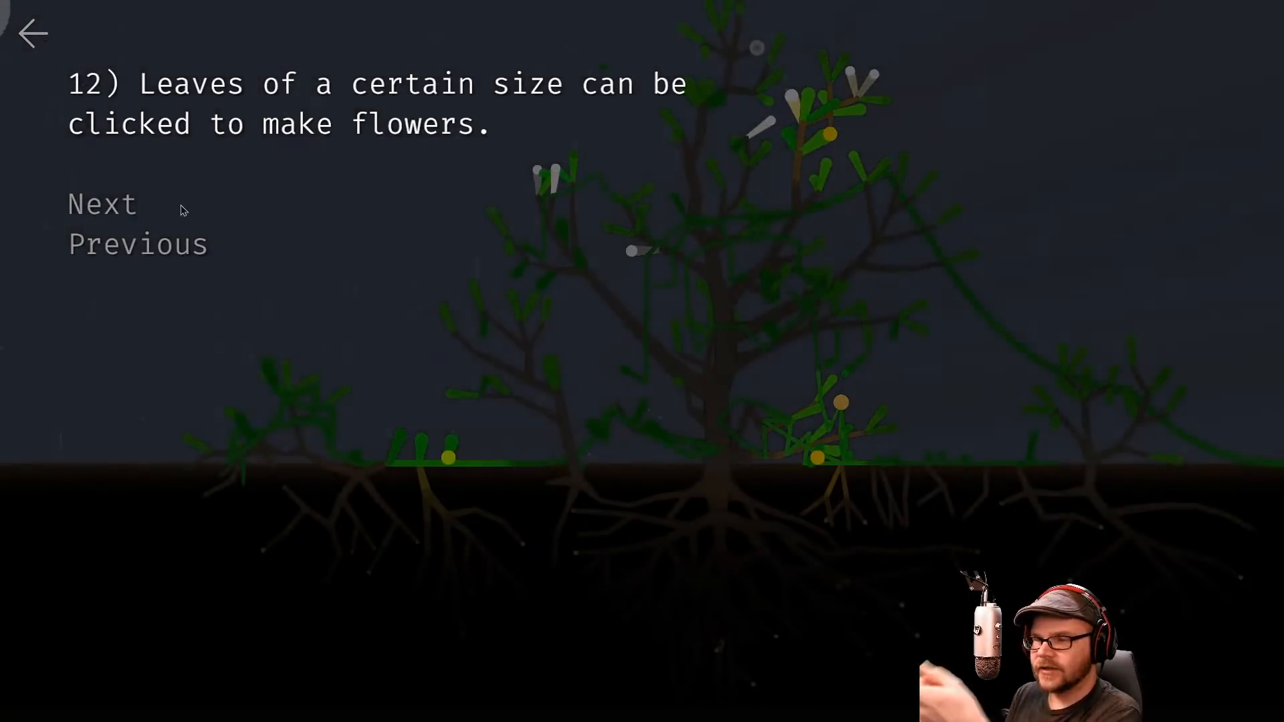
pyautogui.click(102, 203)
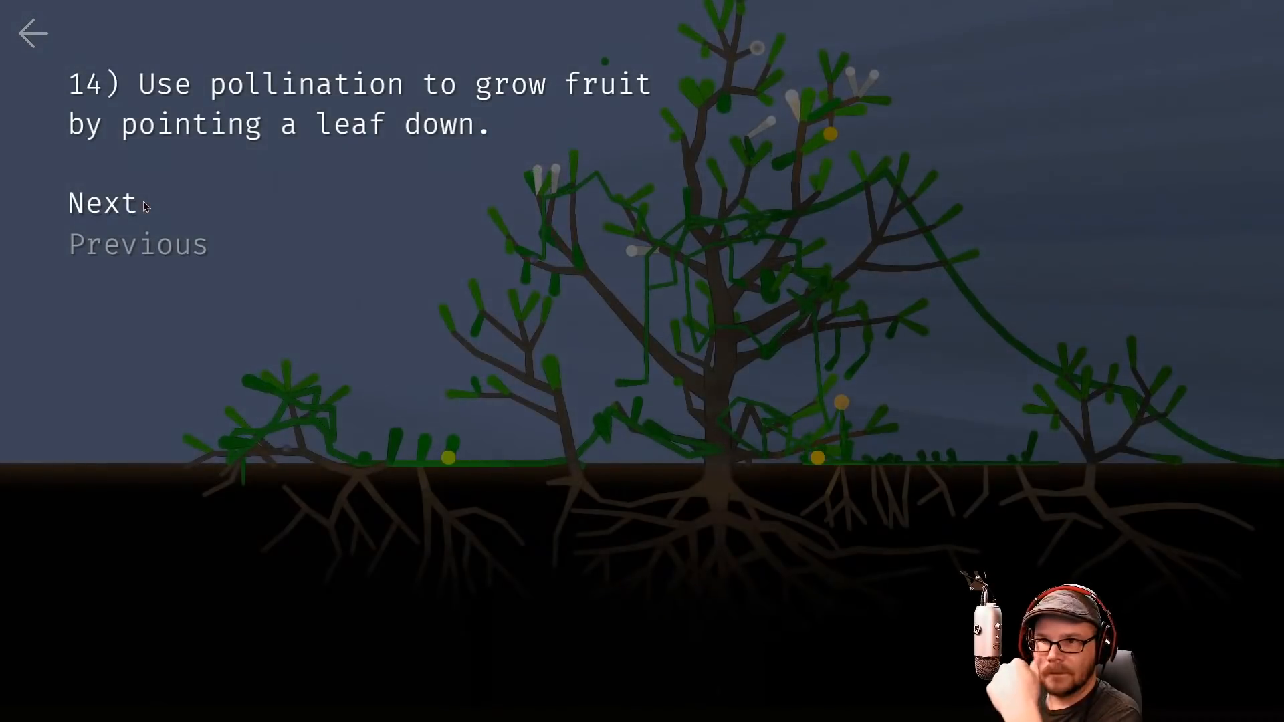
pyautogui.moveTo(178, 139)
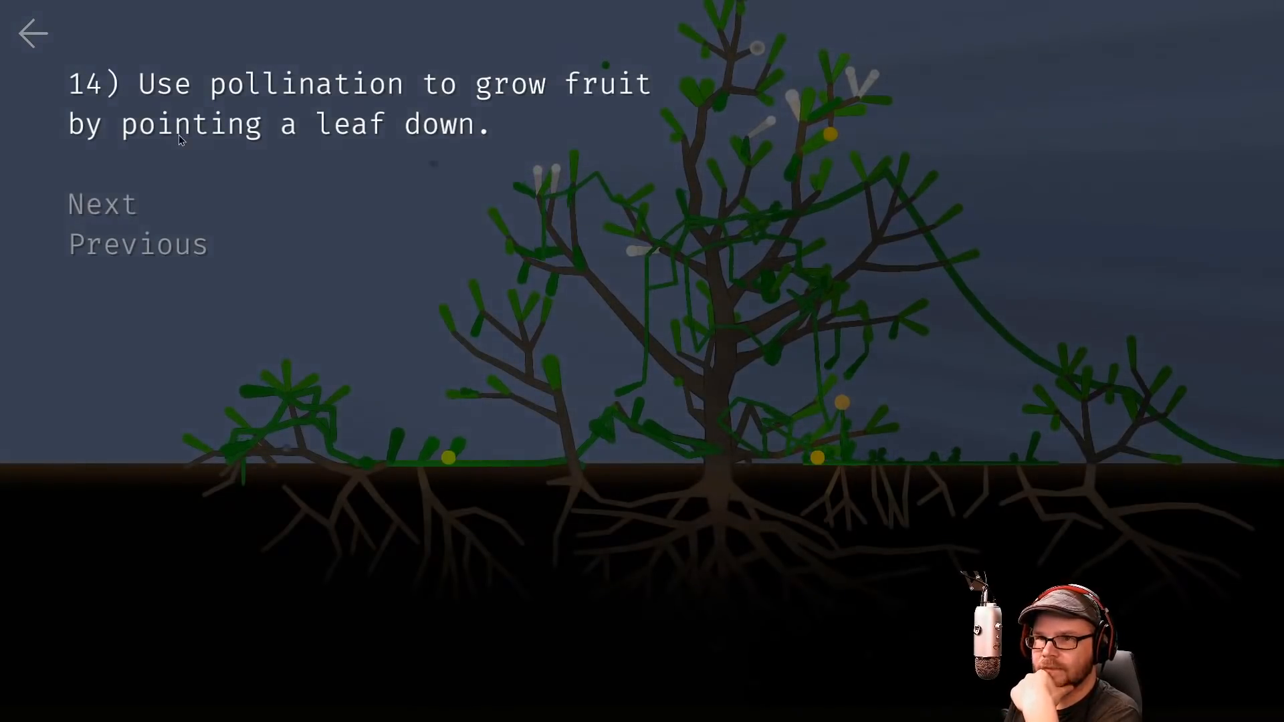
pyautogui.click(32, 32)
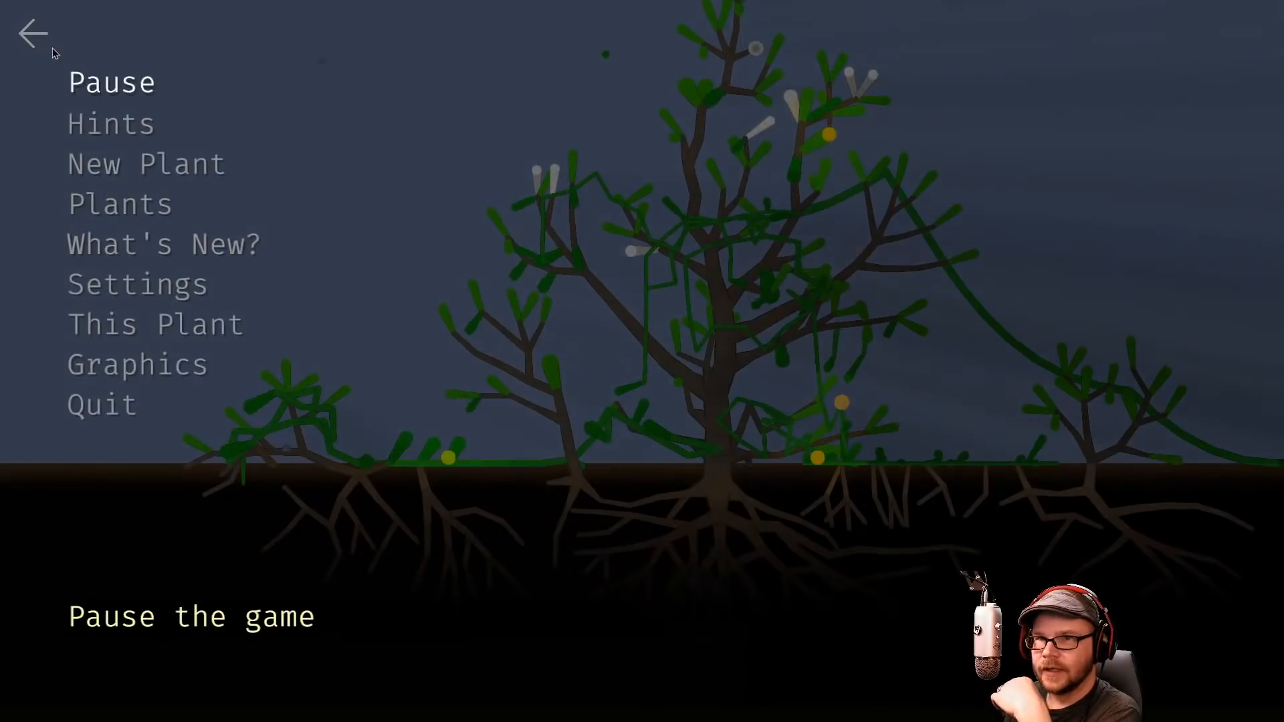
pyautogui.click(33, 33)
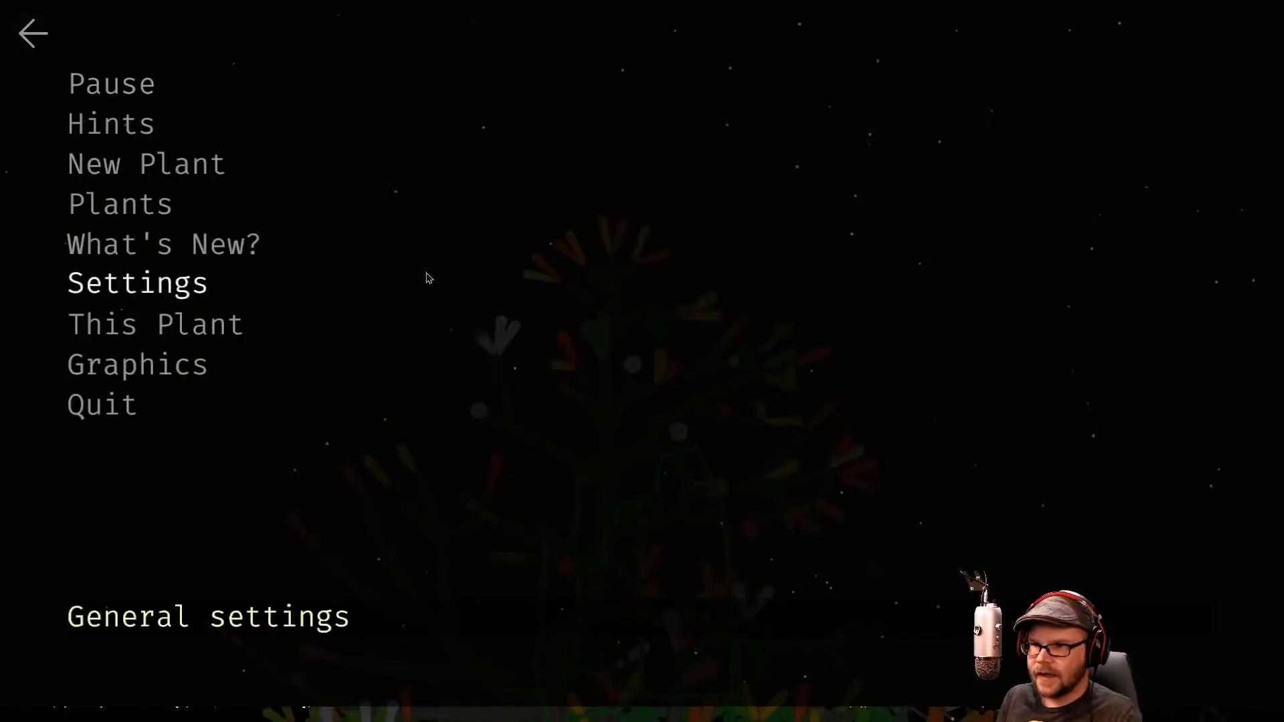
# Enable 'Use Festive Palettes' in the general settings and return to the menu
pyautogui.click(137, 282)
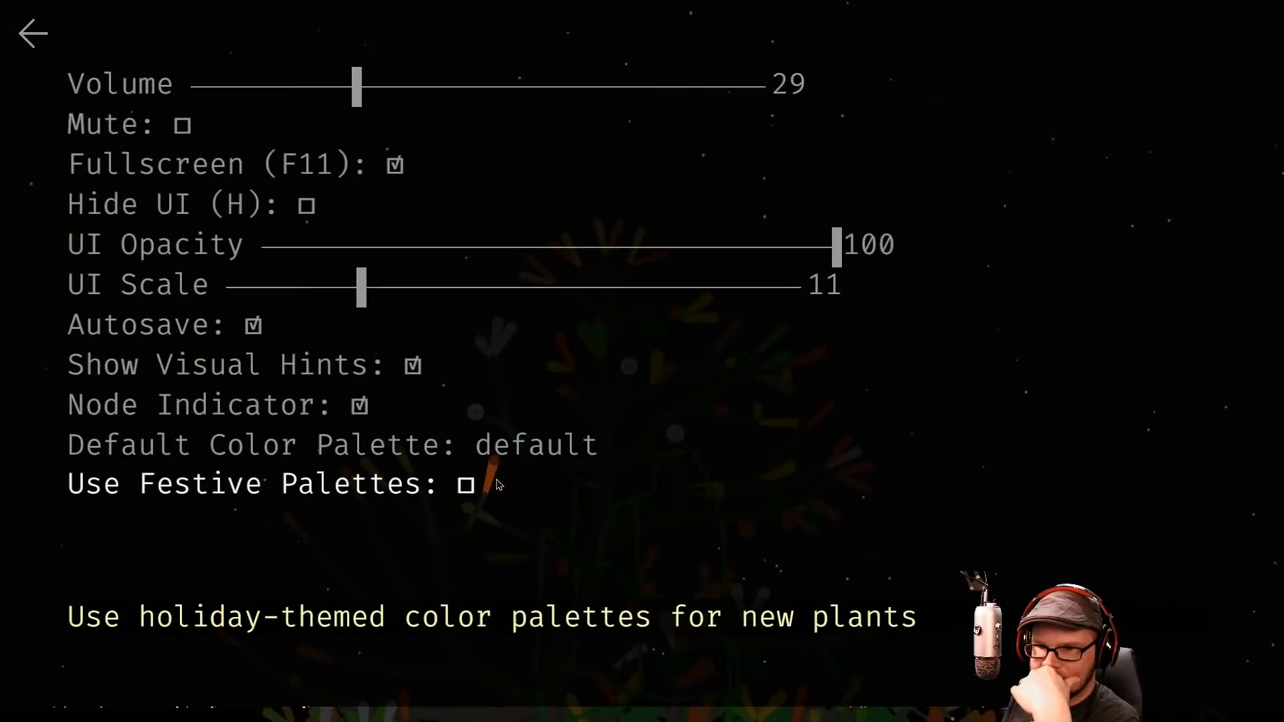
pyautogui.click(465, 484)
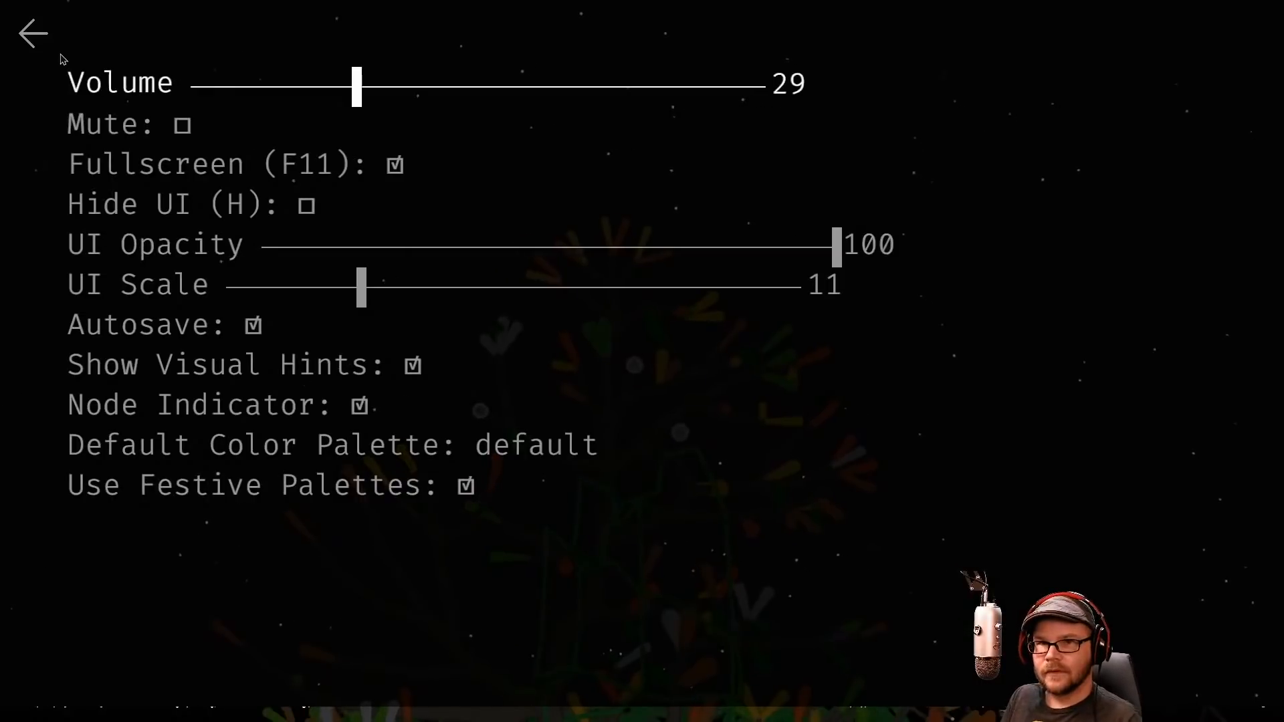
pyautogui.click(32, 32)
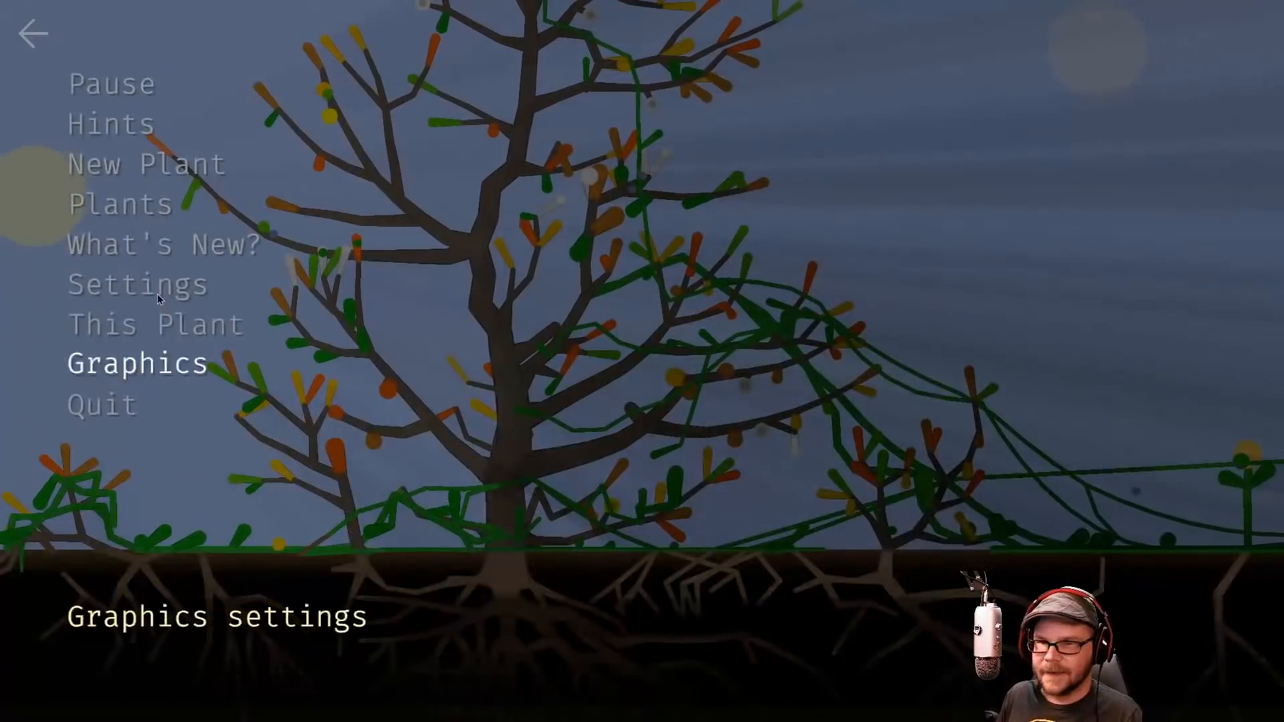
pyautogui.moveTo(155, 323)
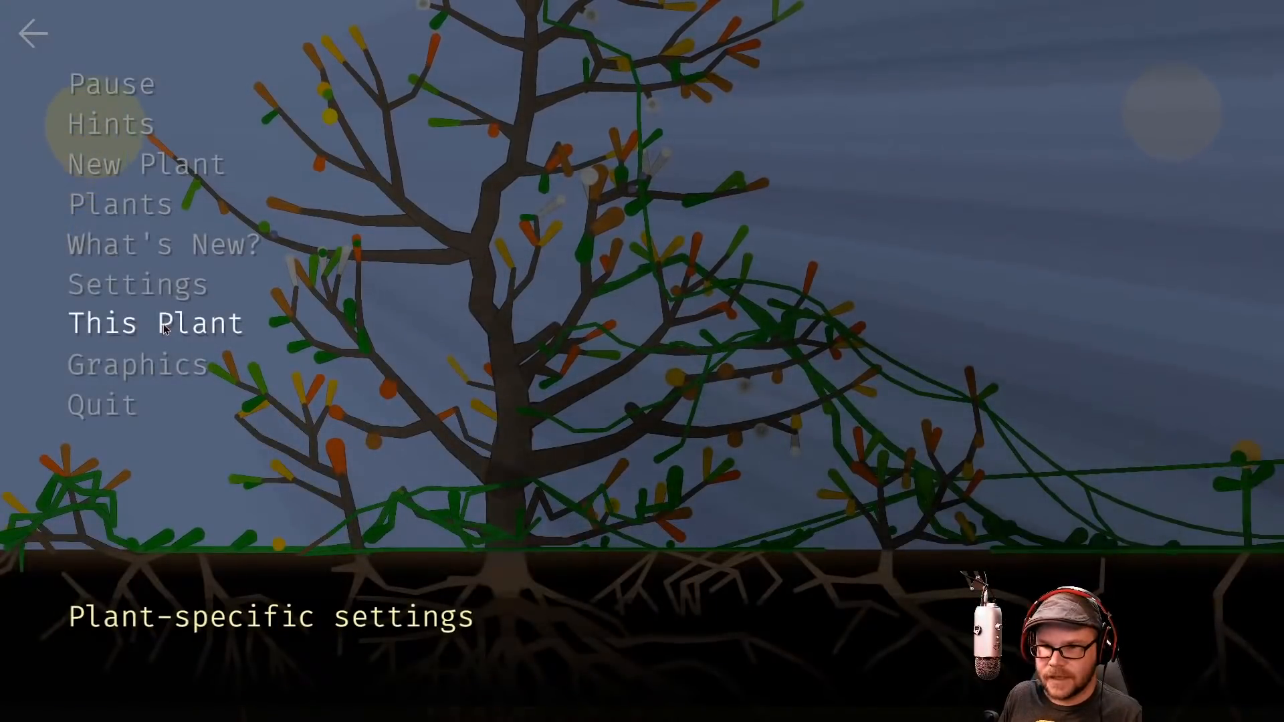
# Review this plant's settings, then show the saved plants collection
pyautogui.click(153, 322)
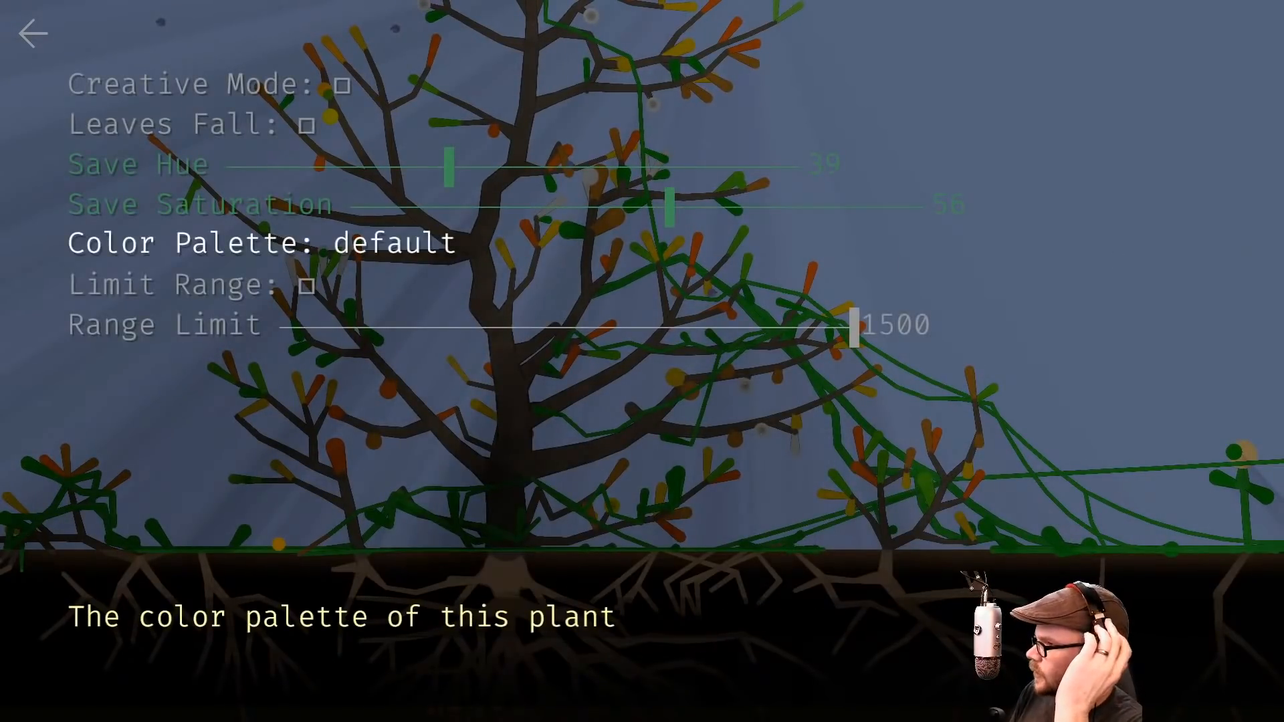
pyautogui.click(32, 33)
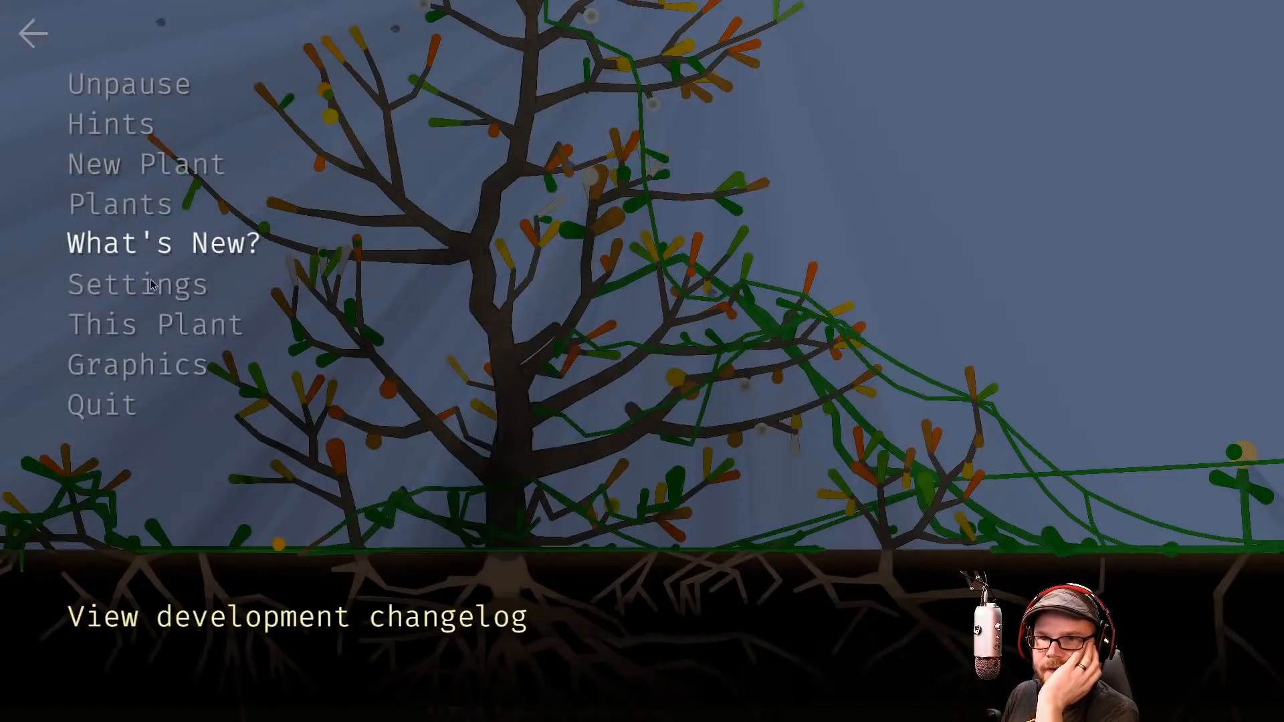
pyautogui.moveTo(119, 202)
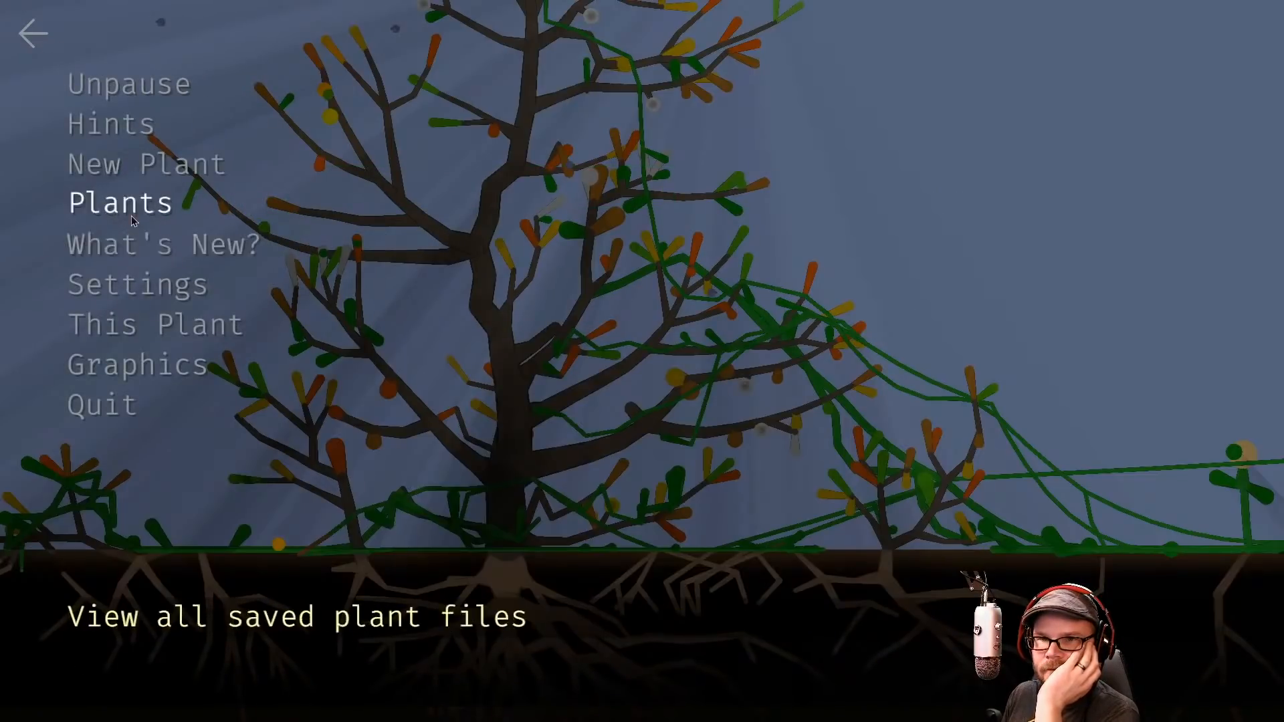
pyautogui.click(119, 202)
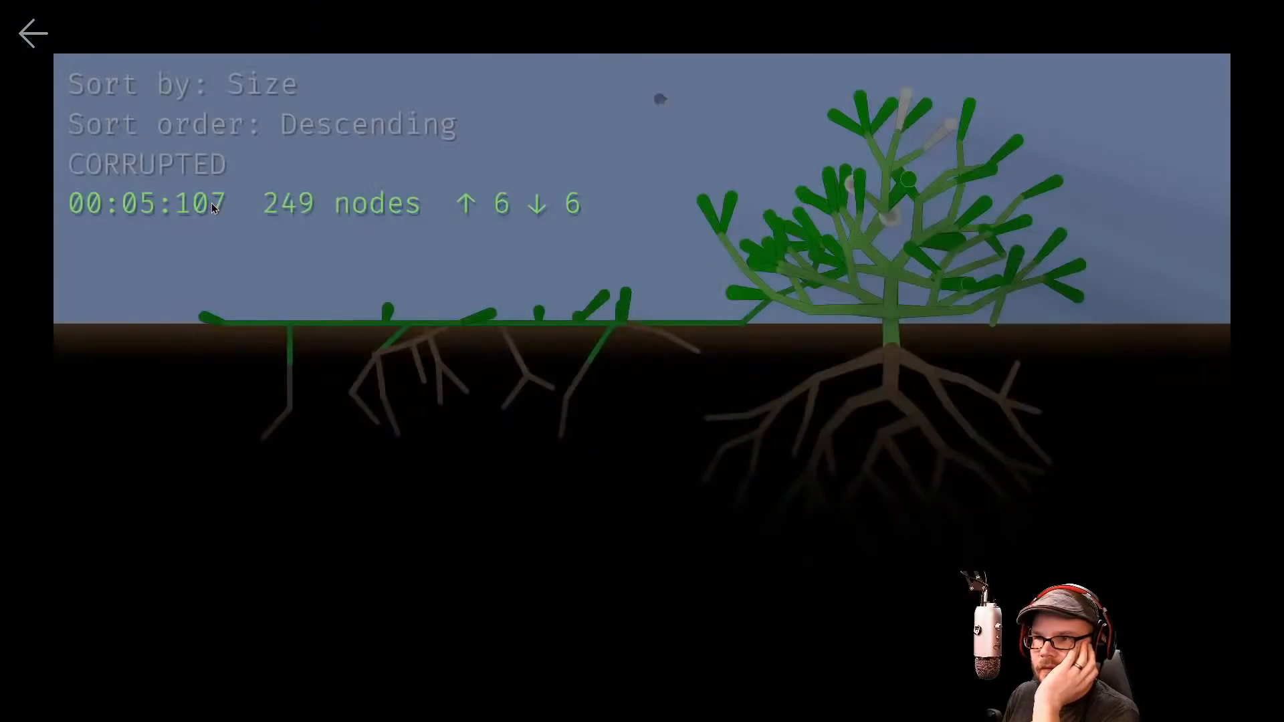